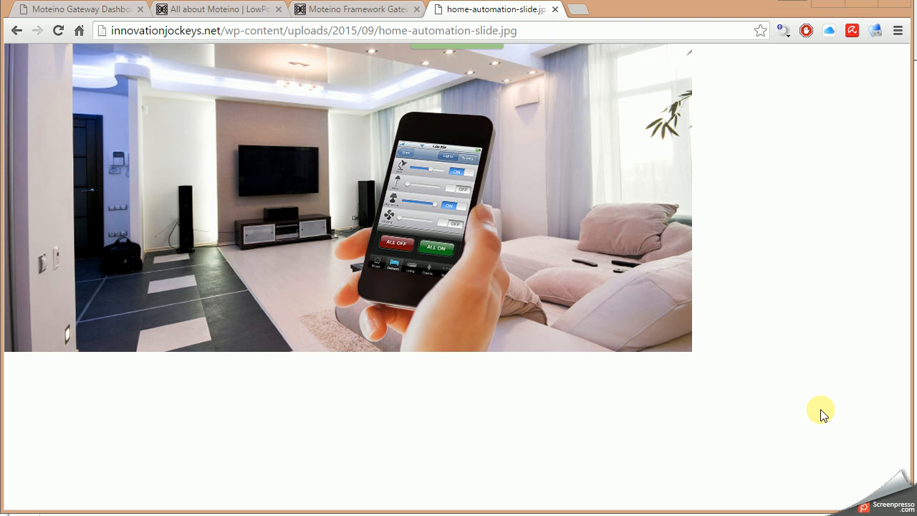
{"action": "mouse_move", "coordinate": [875, 429]}
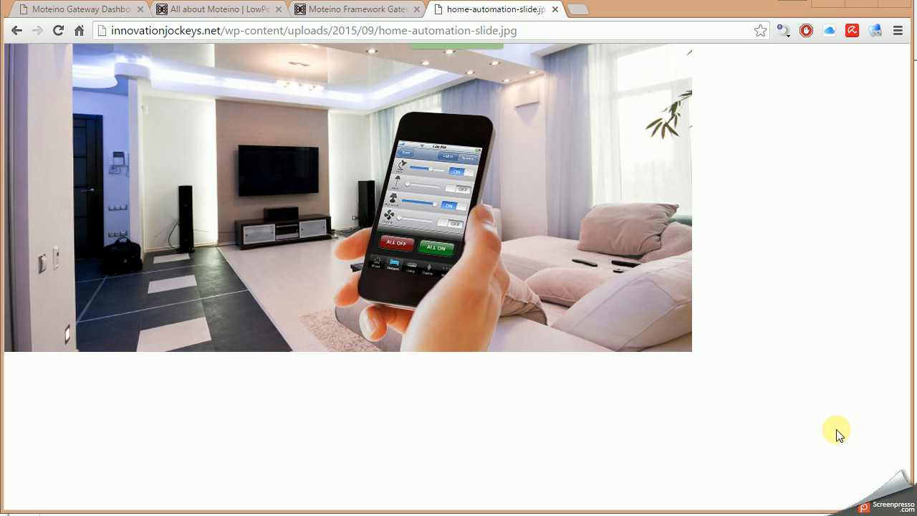
{"action": "mouse_move", "coordinate": [556, 28]}
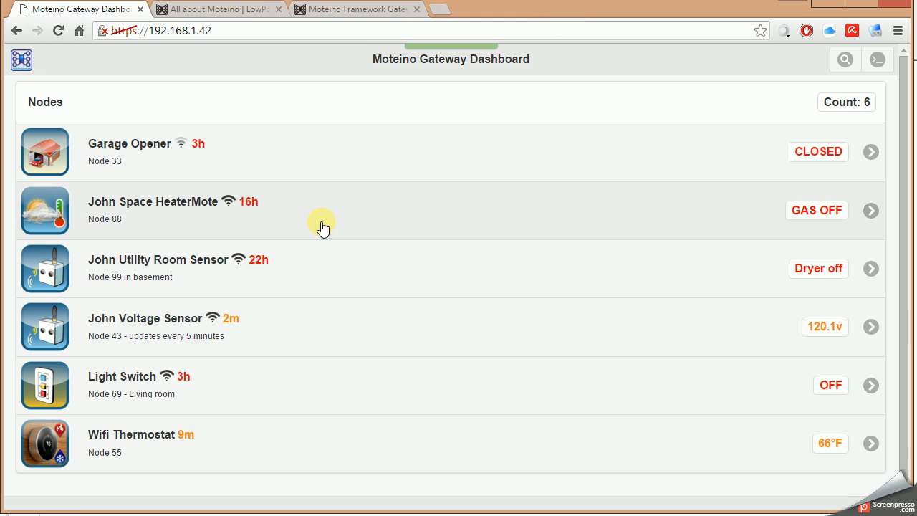
{"action": "mouse_move", "coordinate": [510, 117]}
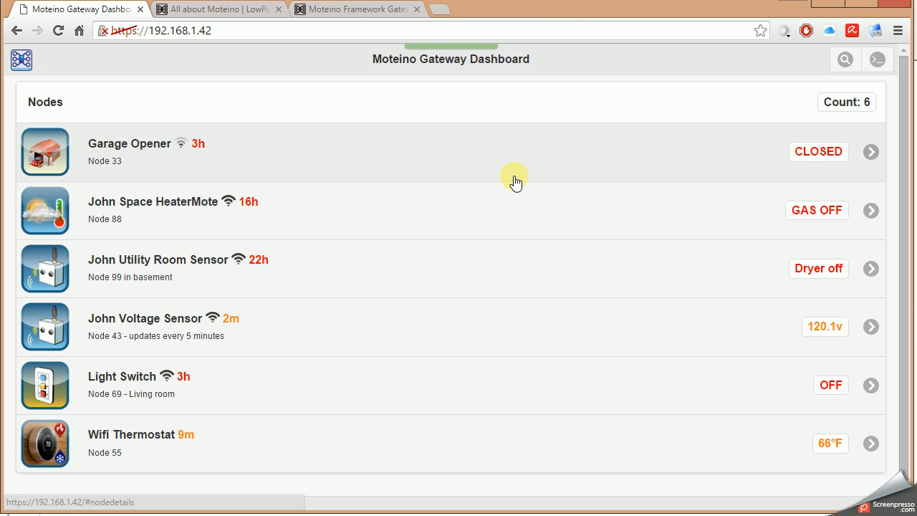
{"action": "mouse_move", "coordinate": [501, 215]}
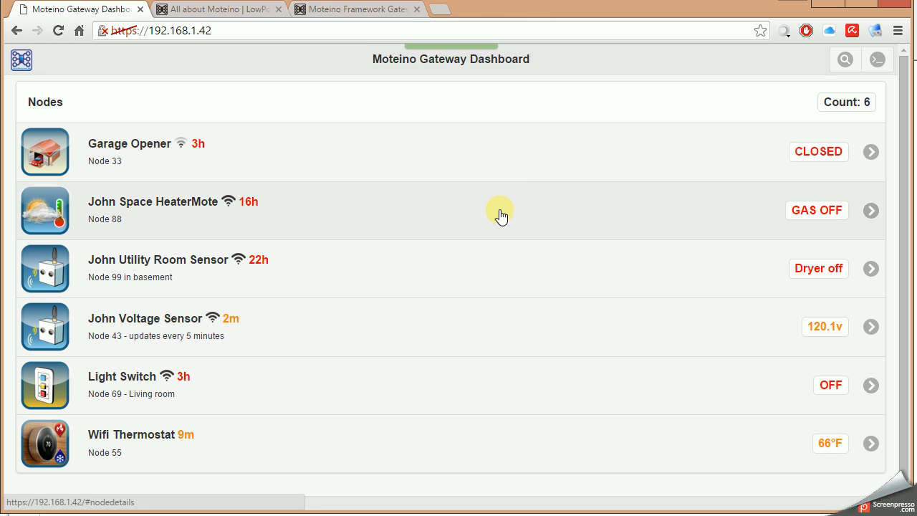
{"action": "mouse_move", "coordinate": [500, 296]}
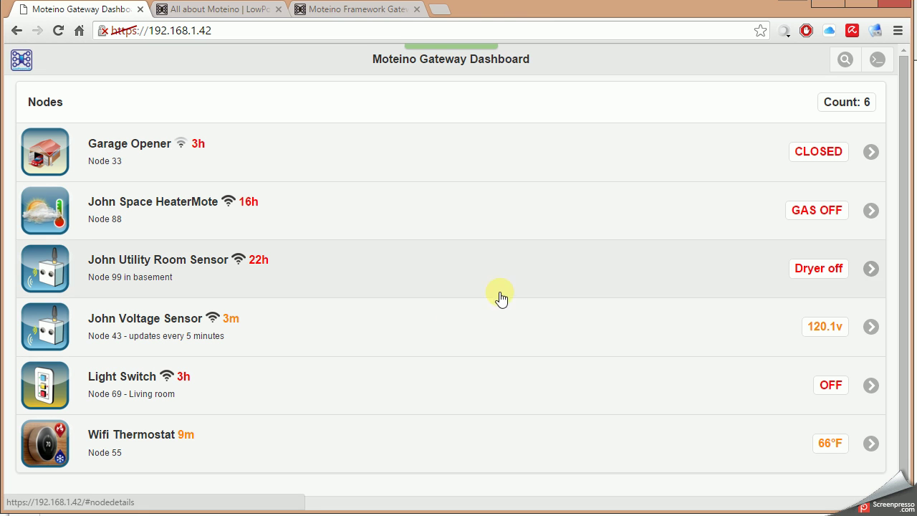
{"action": "mouse_move", "coordinate": [501, 182]}
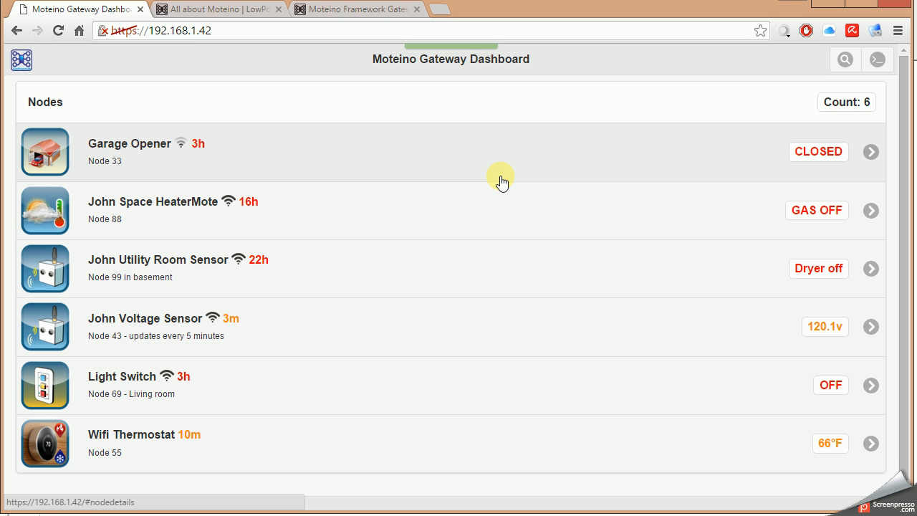
{"action": "mouse_move", "coordinate": [500, 284]}
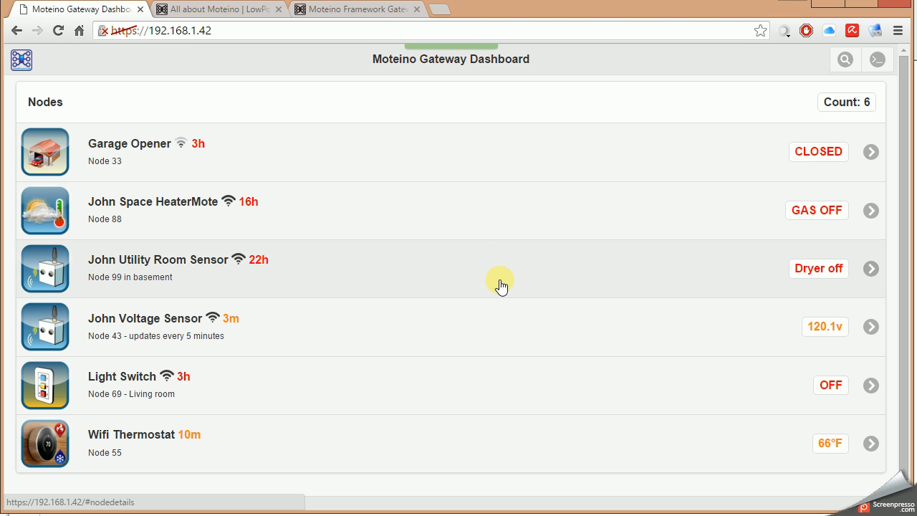
{"action": "mouse_move", "coordinate": [492, 410]}
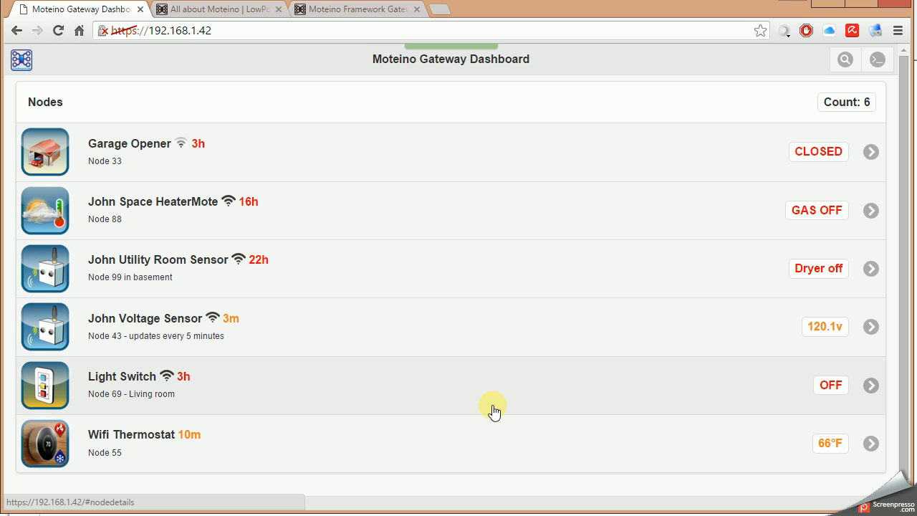
{"action": "mouse_move", "coordinate": [502, 379]}
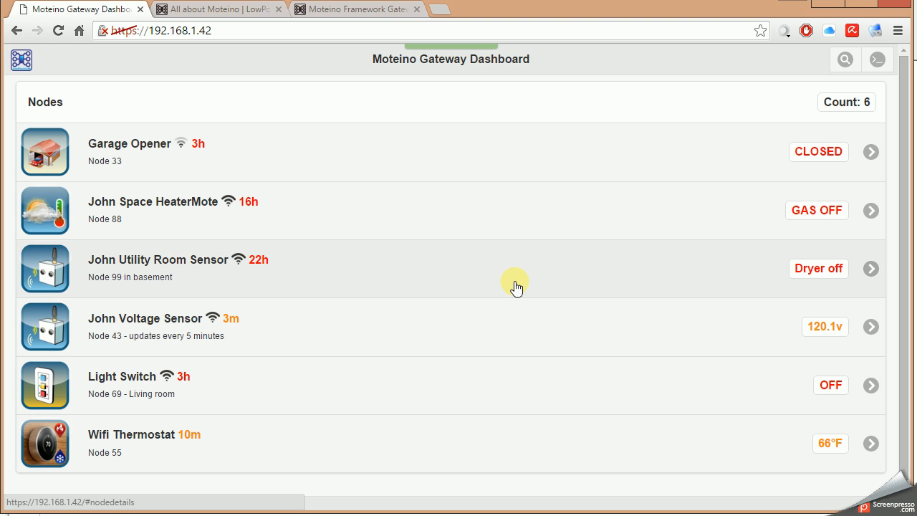
{"action": "mouse_move", "coordinate": [517, 161]}
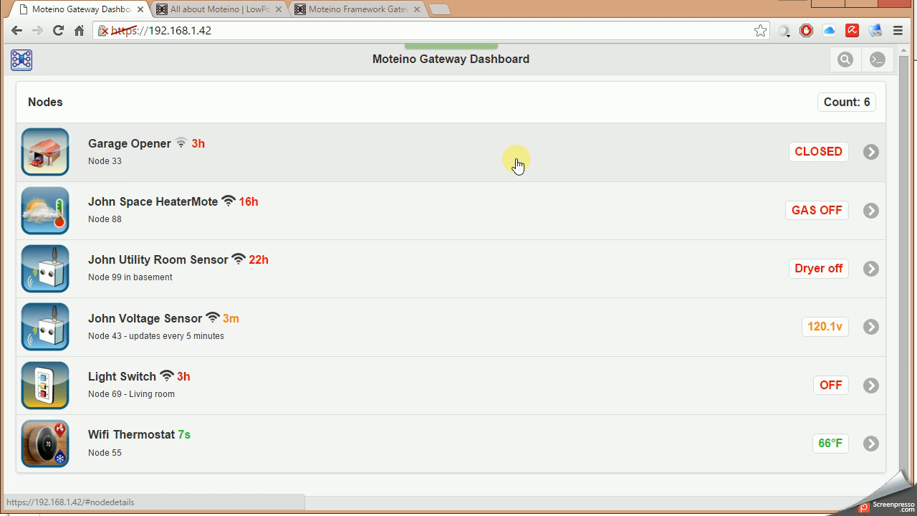
{"action": "mouse_move", "coordinate": [302, 83]}
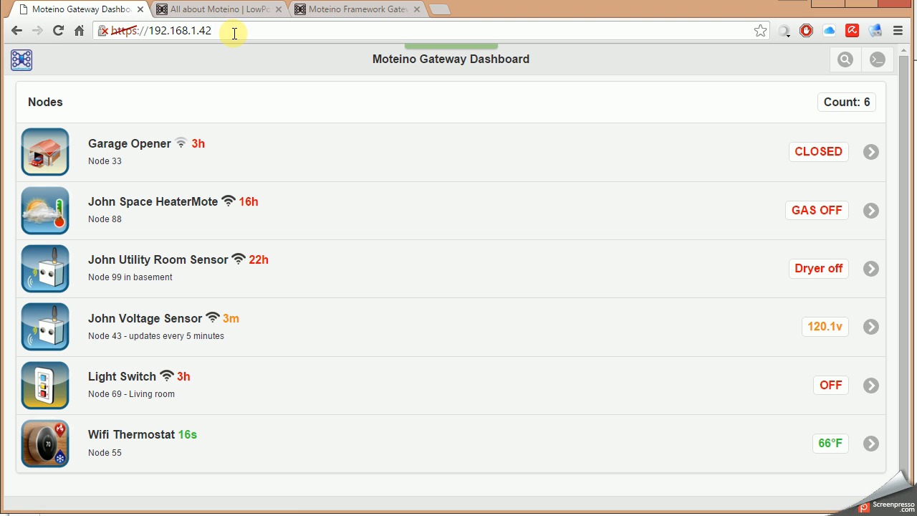
{"action": "mouse_move", "coordinate": [272, 147]}
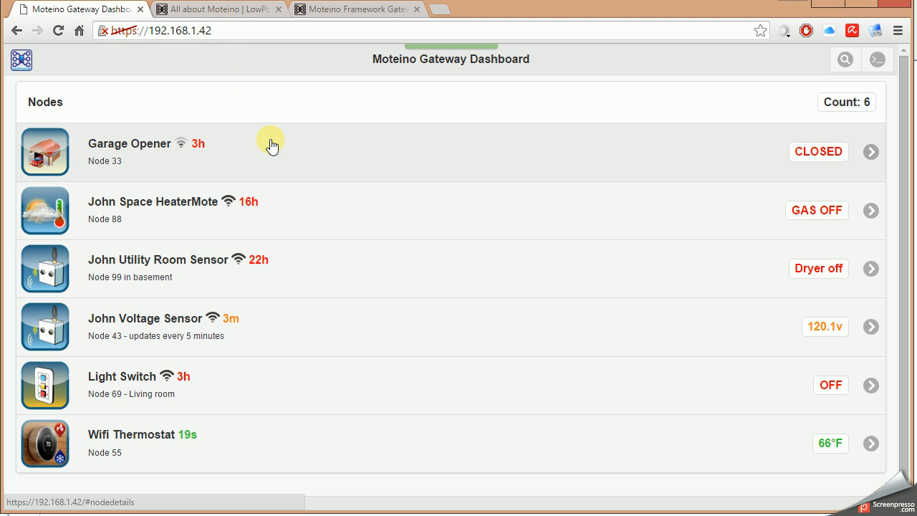
{"action": "mouse_move", "coordinate": [288, 235]}
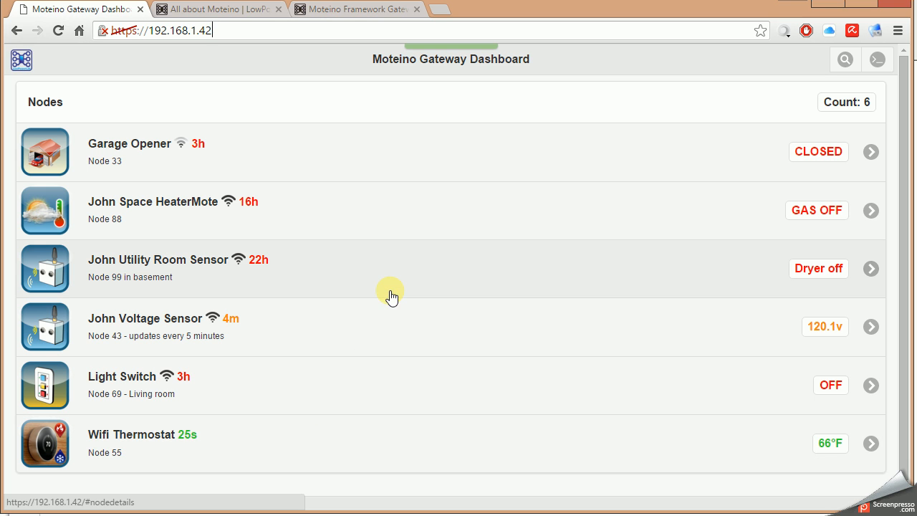
{"action": "mouse_move", "coordinate": [172, 167]}
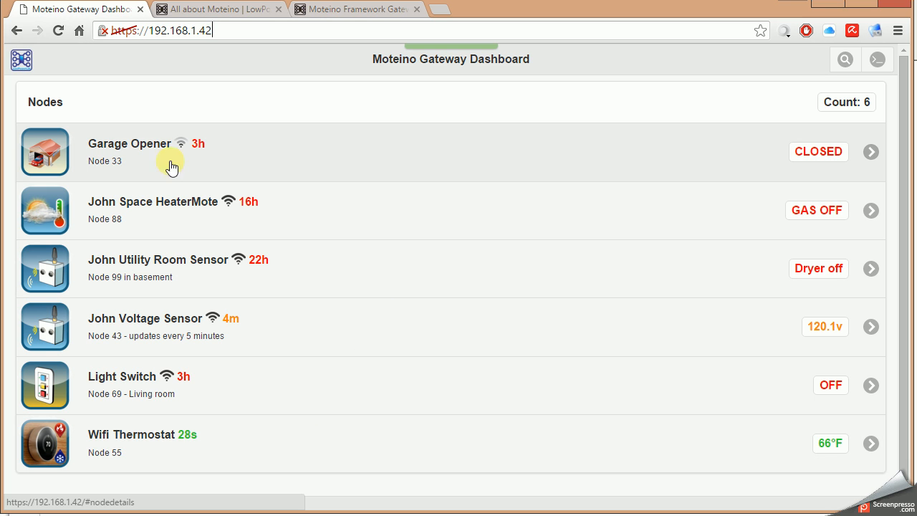
{"action": "mouse_move", "coordinate": [181, 148]}
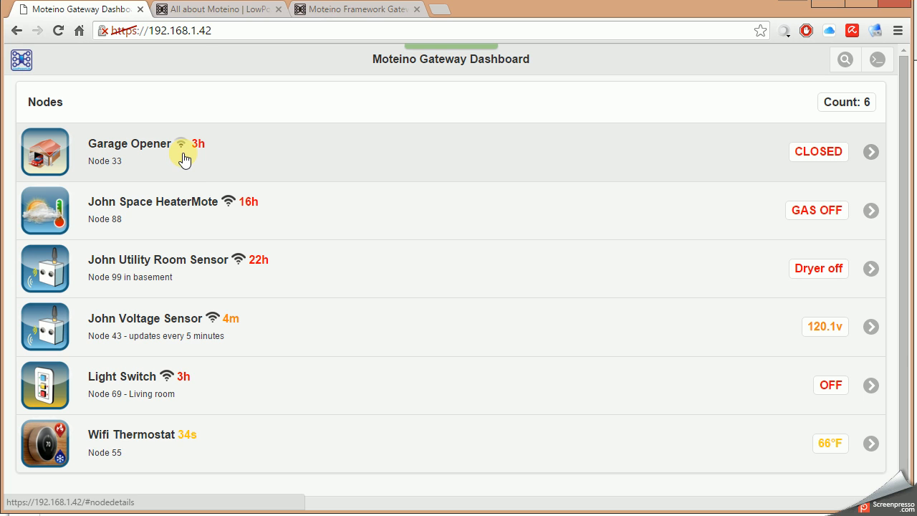
{"action": "mouse_move", "coordinate": [200, 156]}
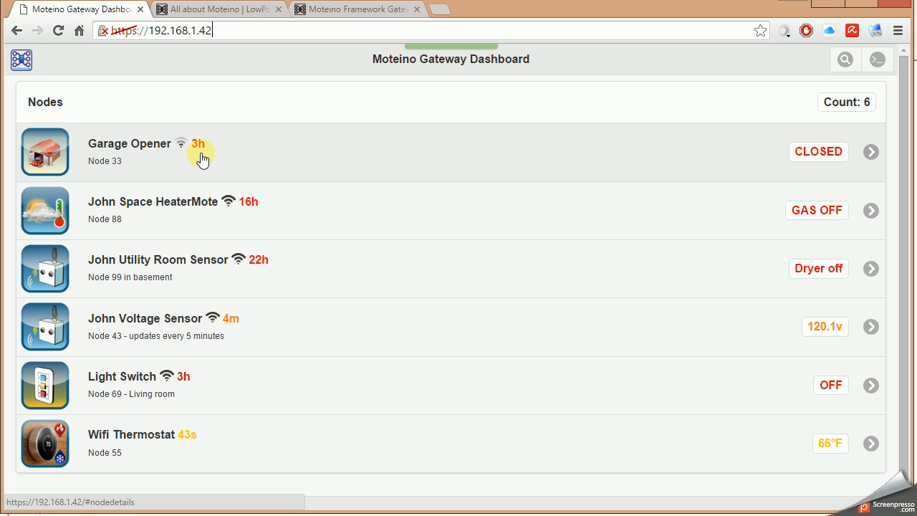
{"action": "mouse_move", "coordinate": [231, 156]}
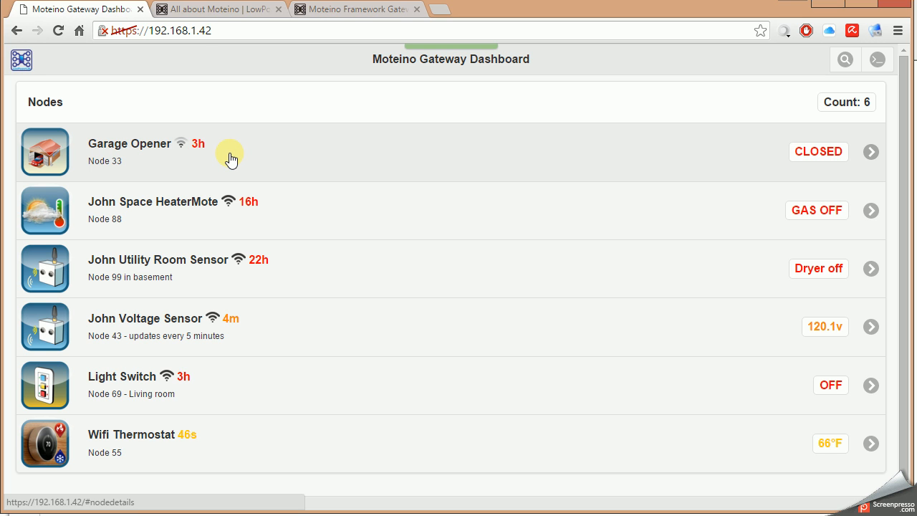
{"action": "mouse_move", "coordinate": [277, 155]}
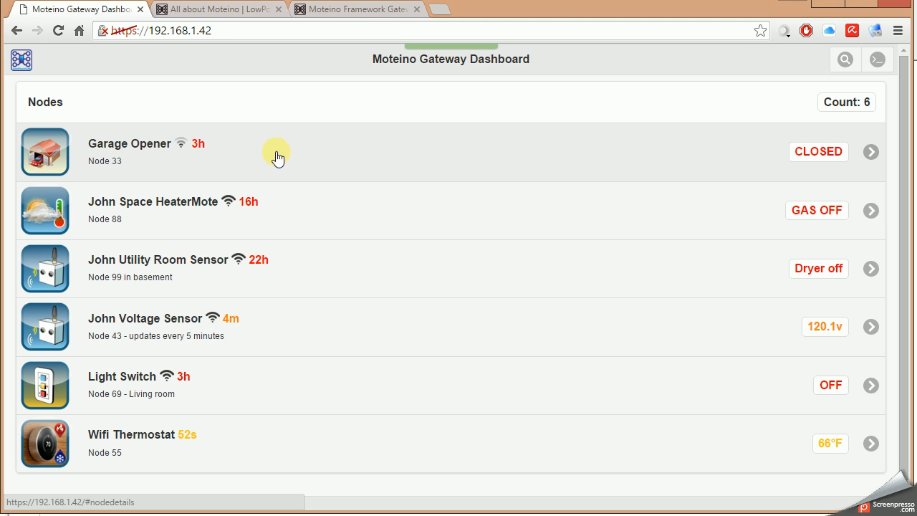
{"action": "mouse_move", "coordinate": [304, 199]}
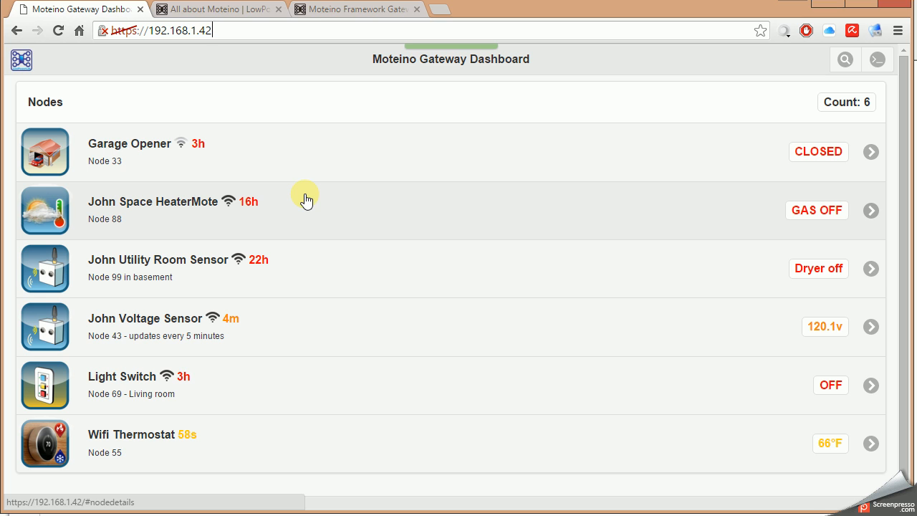
{"action": "mouse_move", "coordinate": [313, 210]}
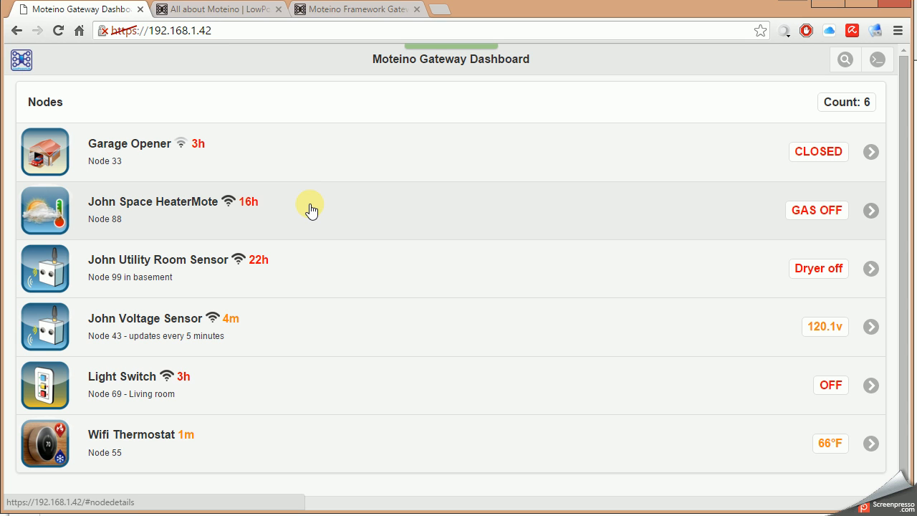
{"action": "mouse_move", "coordinate": [342, 261]}
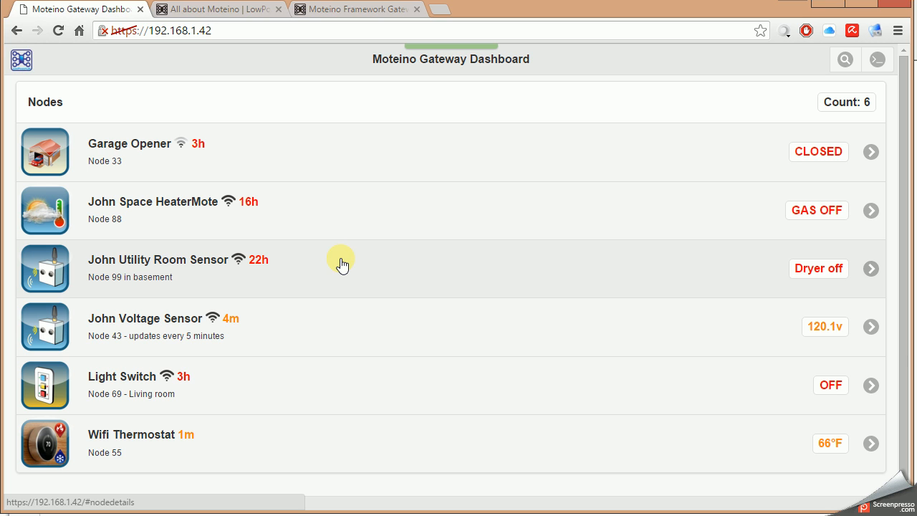
{"action": "mouse_move", "coordinate": [369, 322]}
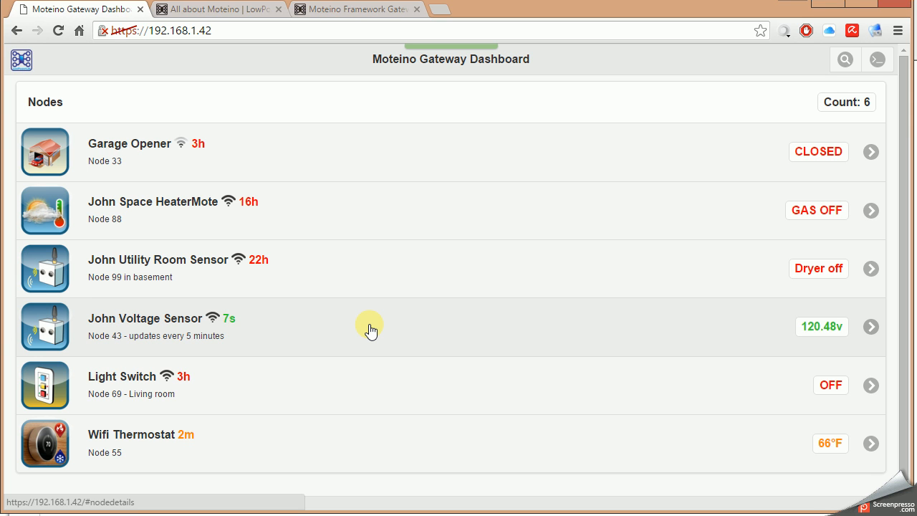
{"action": "mouse_move", "coordinate": [375, 357]}
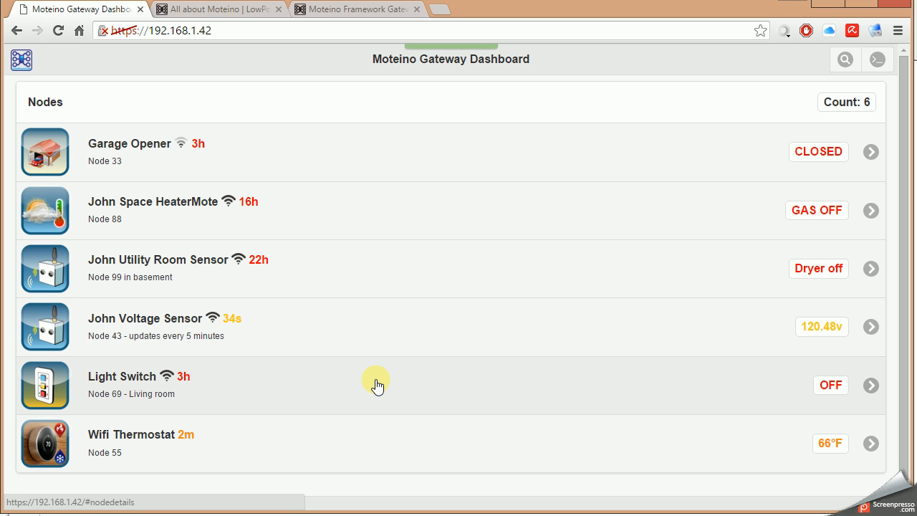
{"action": "mouse_move", "coordinate": [377, 434]}
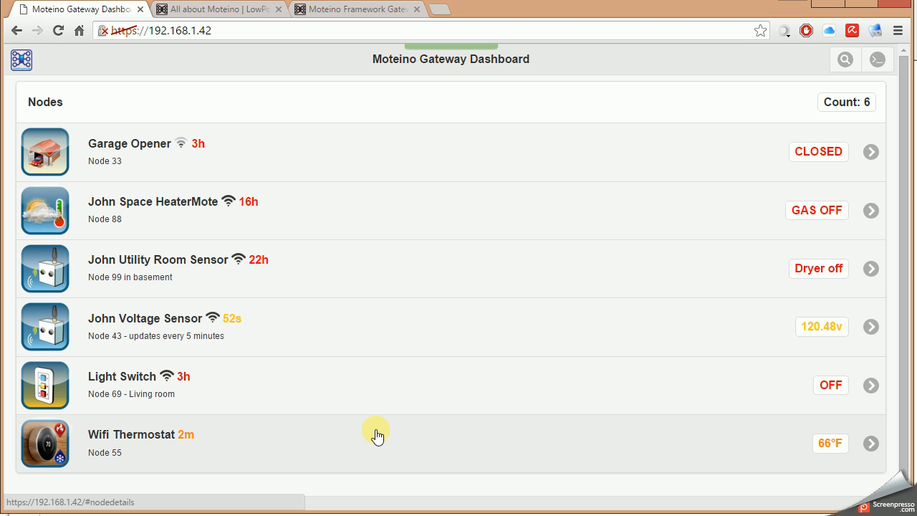
{"action": "mouse_move", "coordinate": [401, 231]}
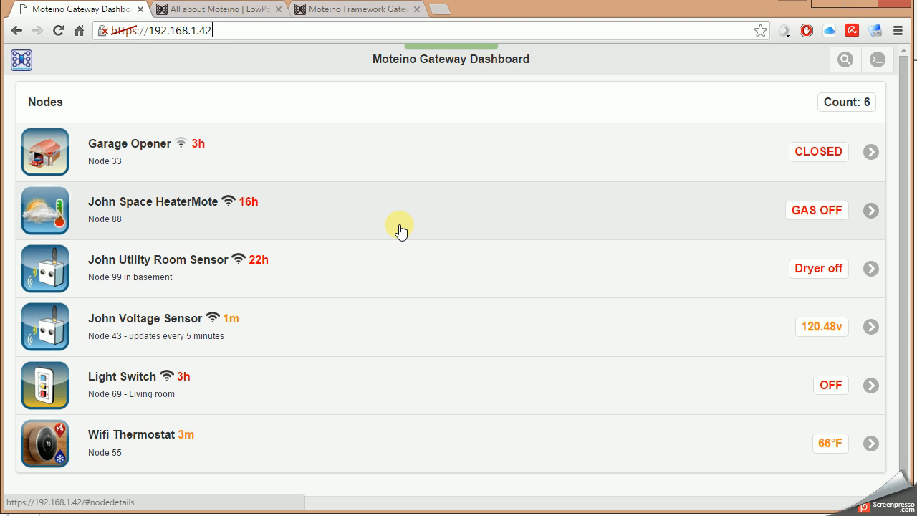
{"action": "mouse_move", "coordinate": [422, 163]}
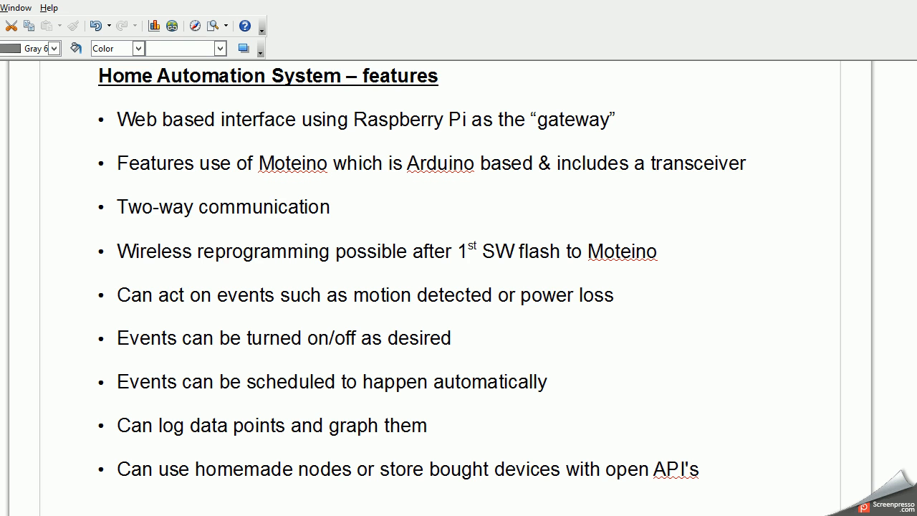
{"action": "mouse_move", "coordinate": [247, 150]}
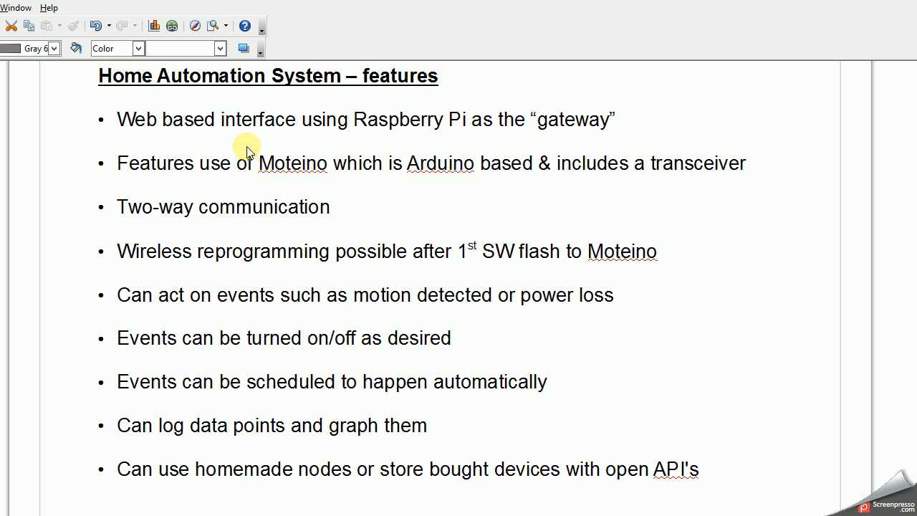
{"action": "mouse_move", "coordinate": [333, 118]}
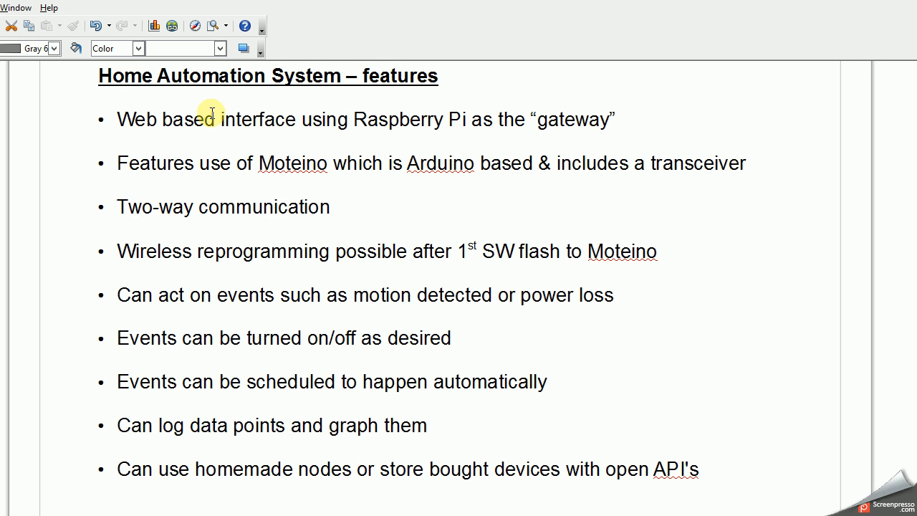
{"action": "mouse_move", "coordinate": [65, 122]}
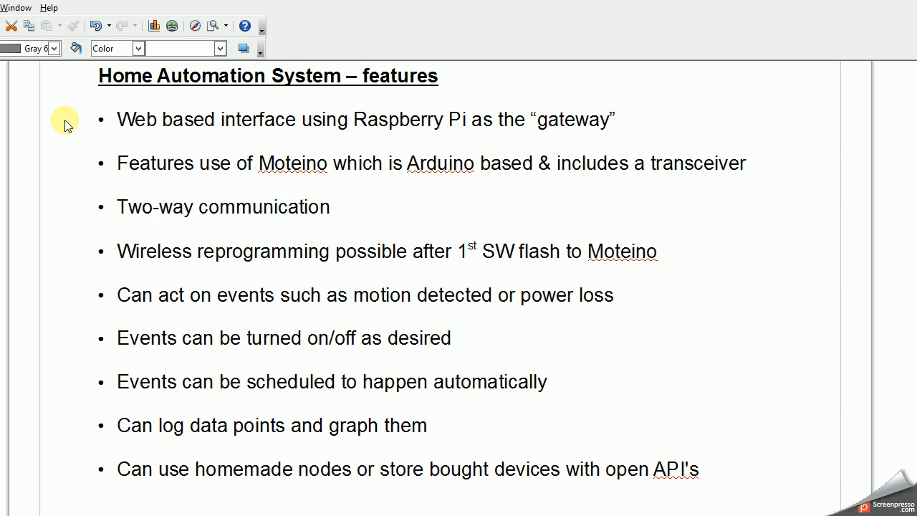
{"action": "mouse_move", "coordinate": [75, 141]}
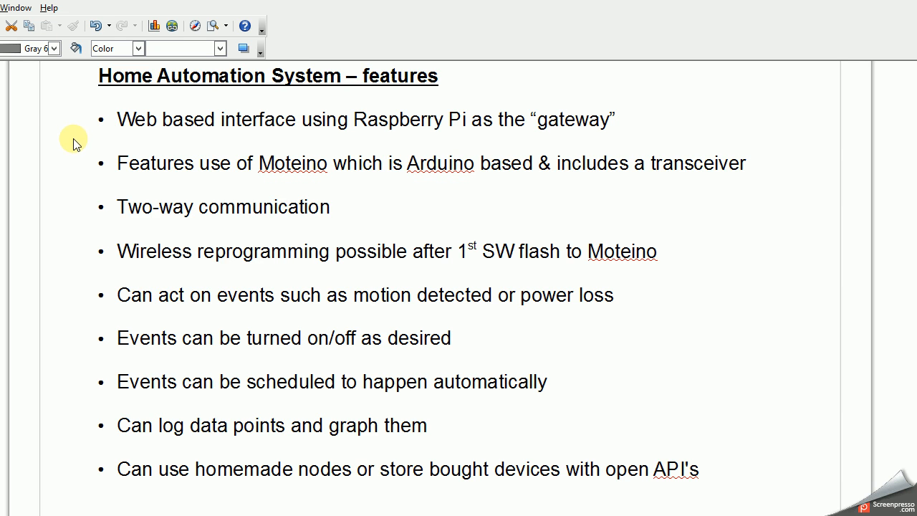
{"action": "mouse_move", "coordinate": [96, 195]}
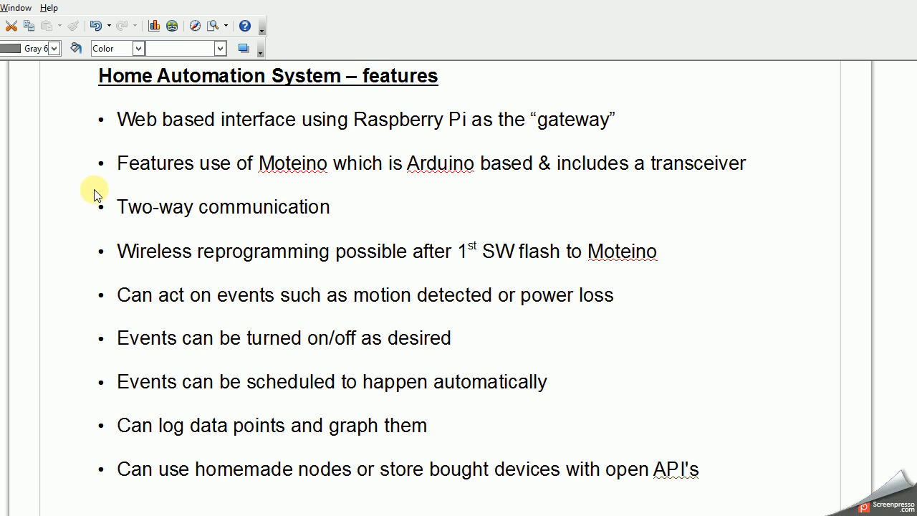
{"action": "mouse_move", "coordinate": [195, 180]}
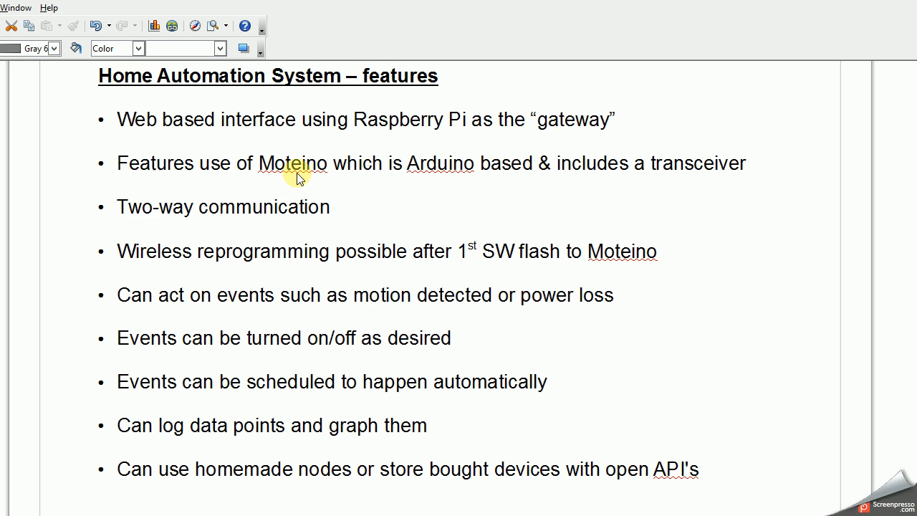
{"action": "mouse_move", "coordinate": [329, 183]}
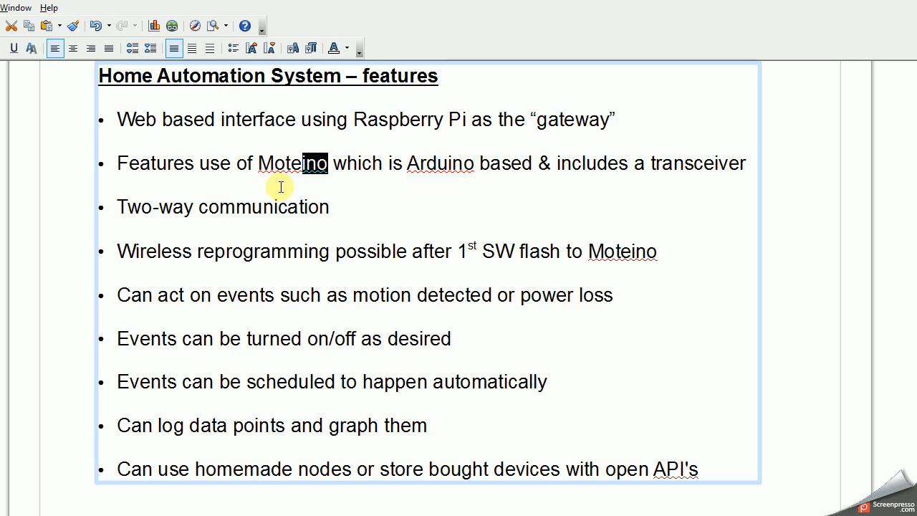
{"action": "mouse_move", "coordinate": [431, 152]}
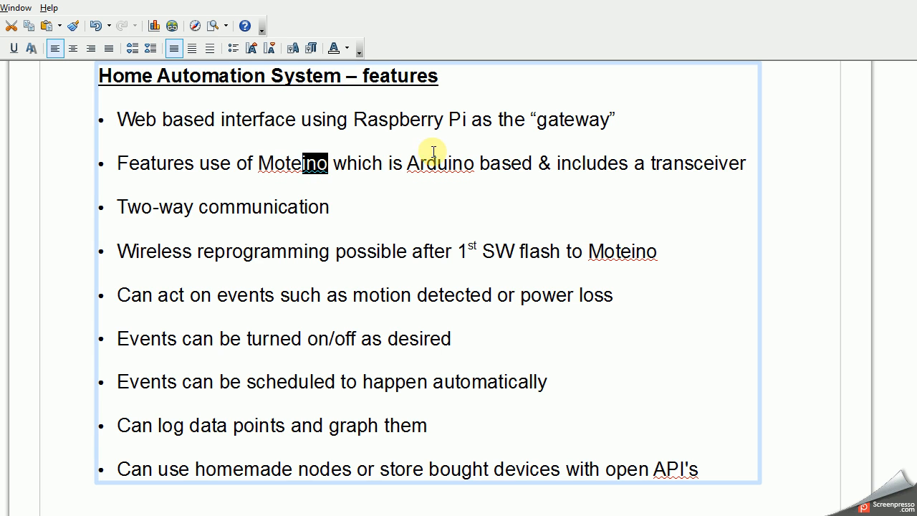
Step: Turn off the Garage Opener's 'Garage open : send SMS' event, then return to the features slide
{"action": "left_click_drag", "start_coordinate": [406, 163], "coordinate": [633, 163]}
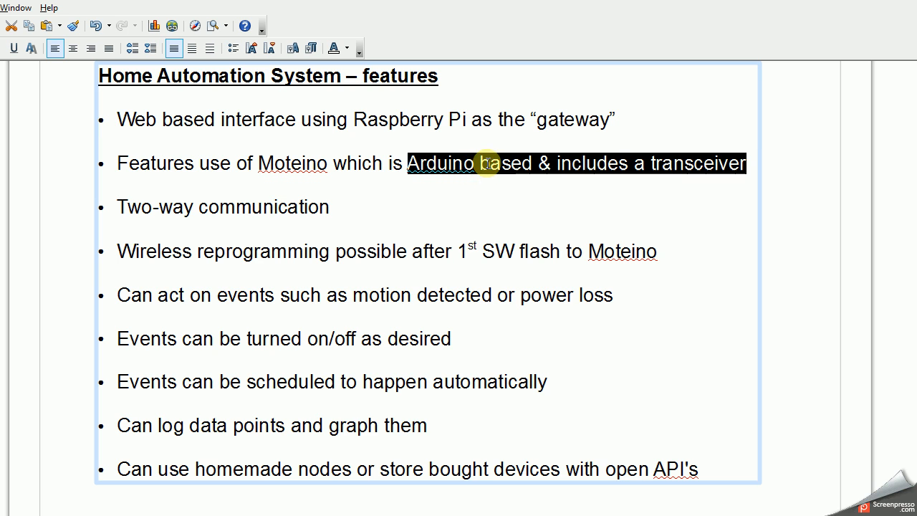
{"action": "left_click", "coordinate": [476, 164]}
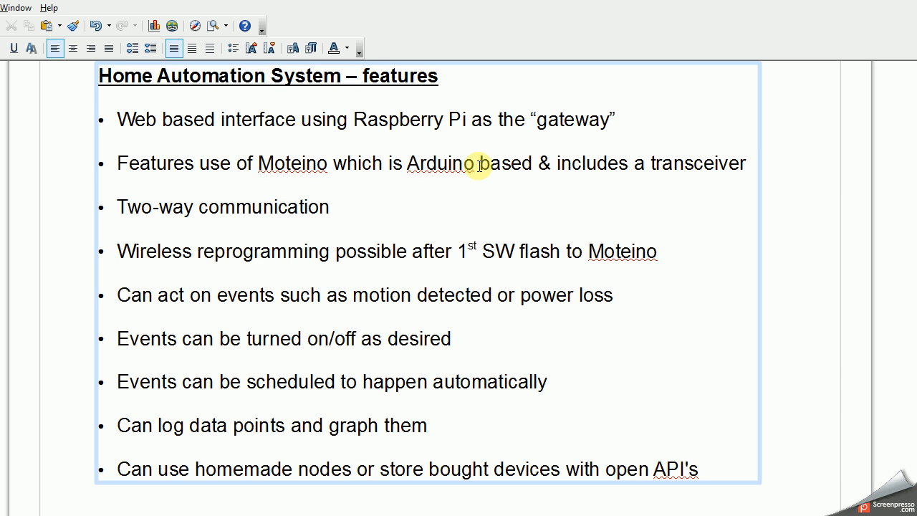
{"action": "mouse_move", "coordinate": [496, 234]}
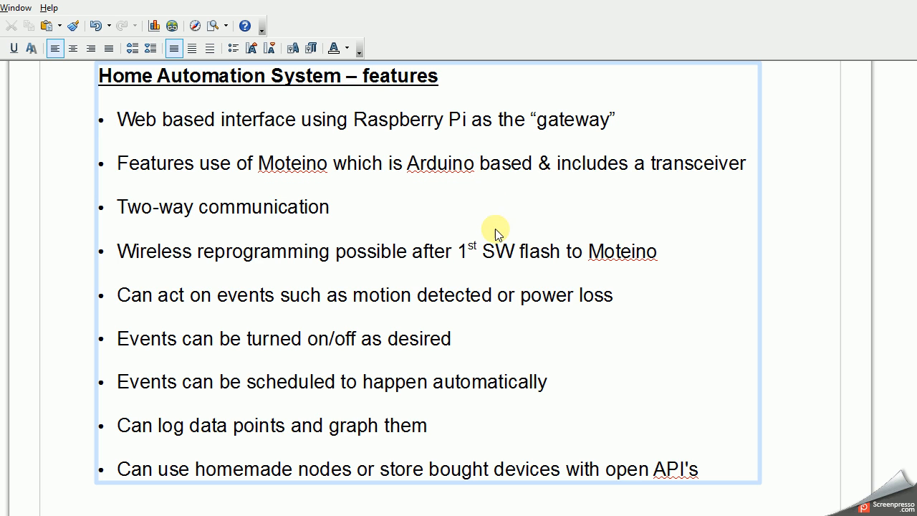
{"action": "mouse_move", "coordinate": [296, 224]}
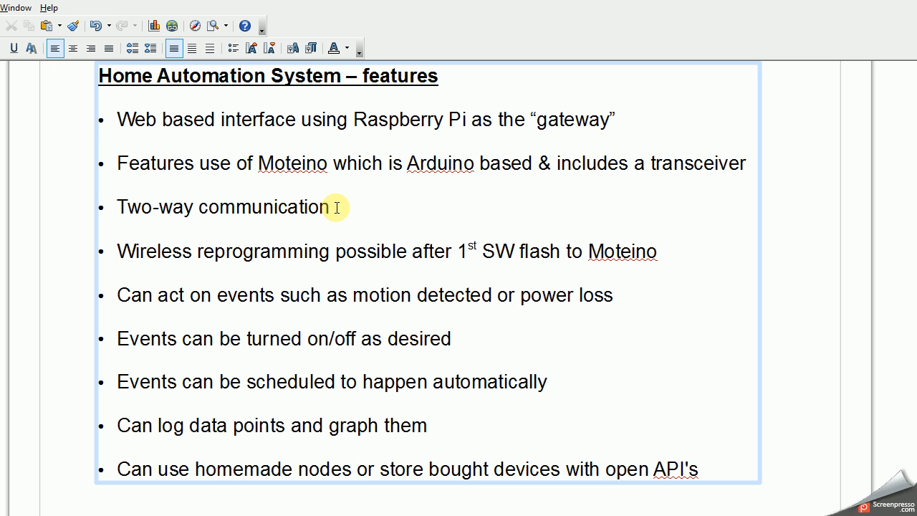
{"action": "mouse_move", "coordinate": [197, 272]}
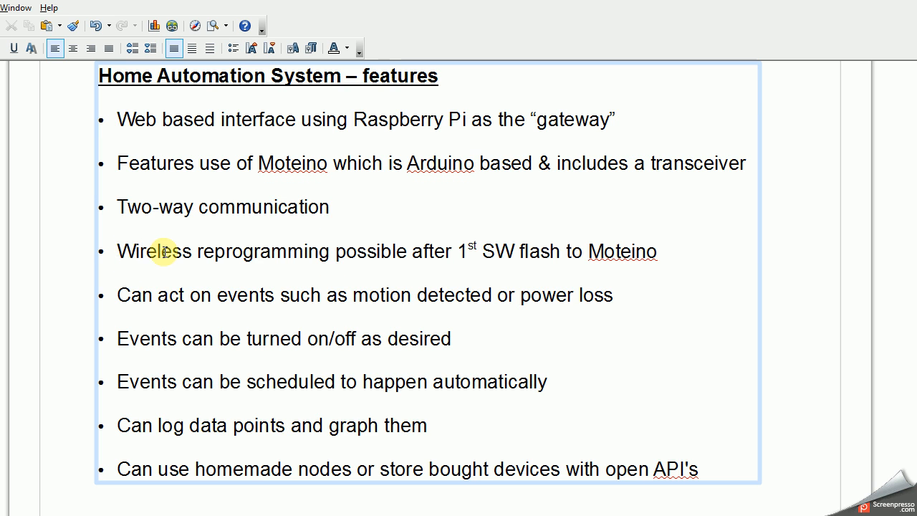
{"action": "mouse_move", "coordinate": [293, 167]}
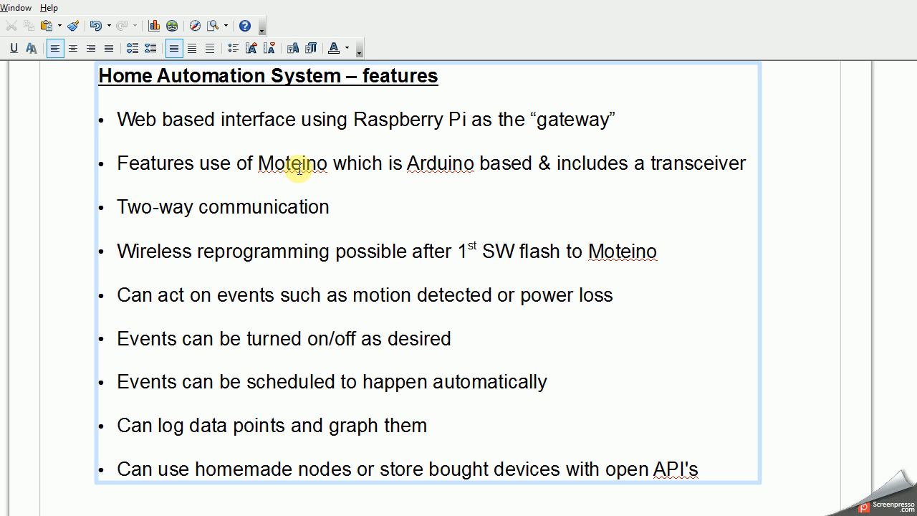
{"action": "mouse_move", "coordinate": [122, 251]}
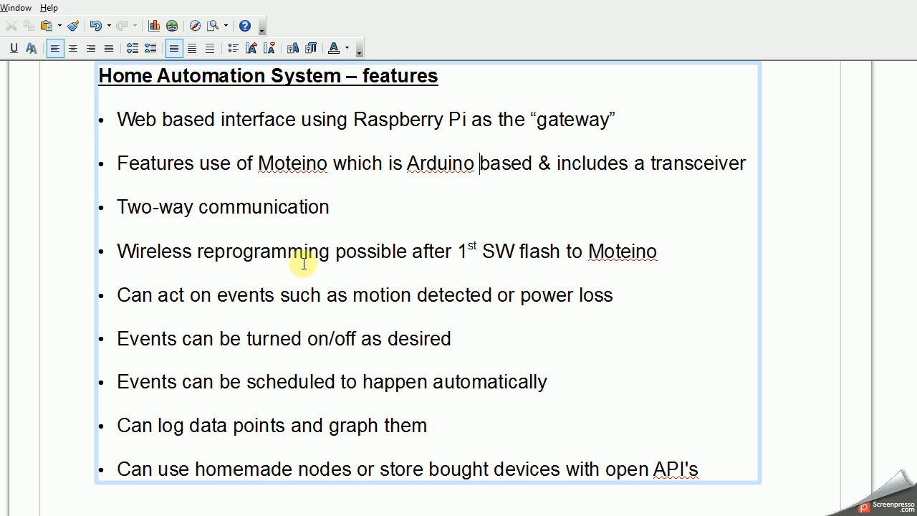
{"action": "mouse_move", "coordinate": [752, 333]}
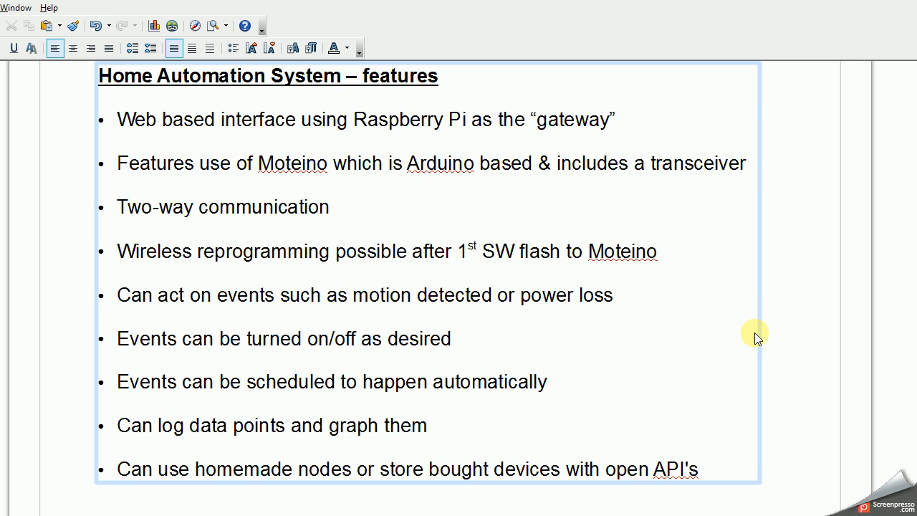
{"action": "left_click", "coordinate": [477, 163]}
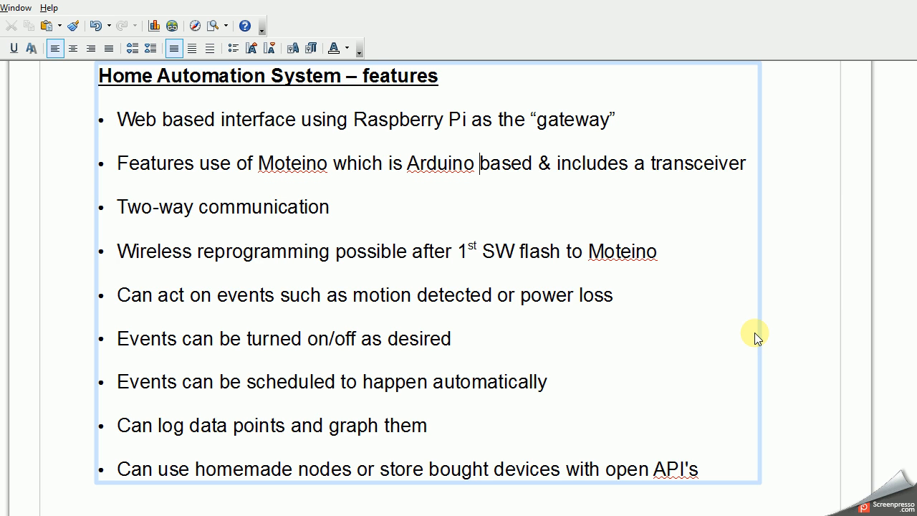
{"action": "mouse_move", "coordinate": [721, 352]}
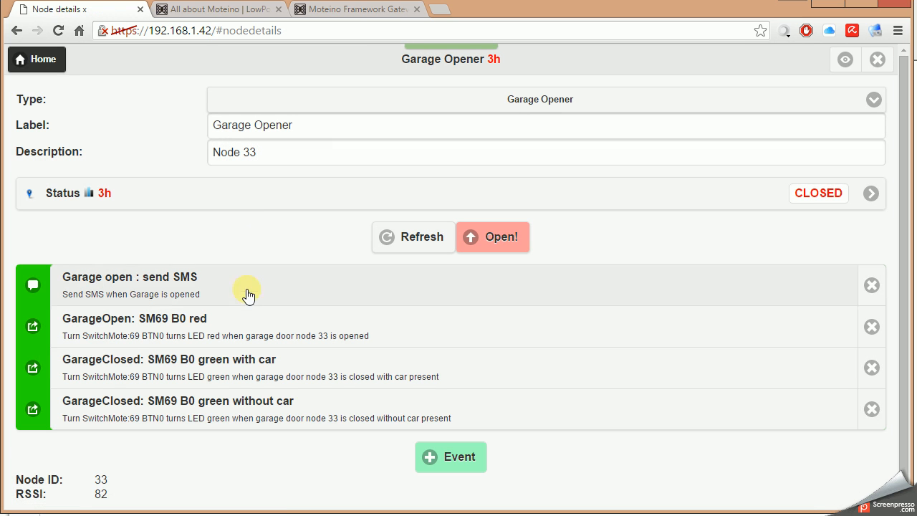
{"action": "mouse_move", "coordinate": [280, 300]}
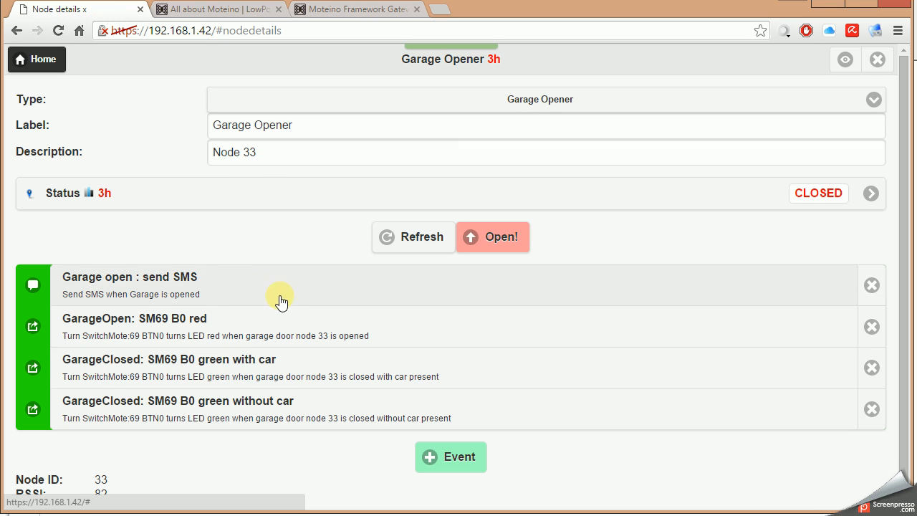
{"action": "mouse_move", "coordinate": [242, 285]}
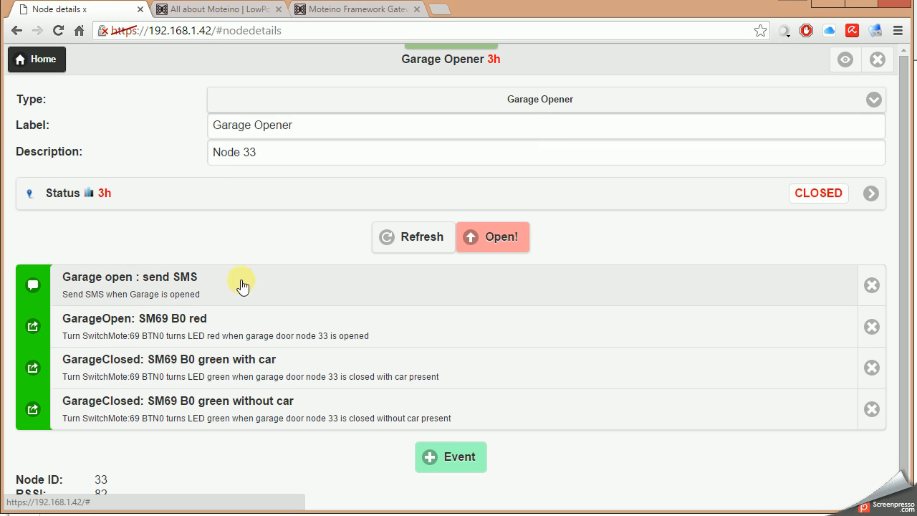
{"action": "mouse_move", "coordinate": [328, 291]}
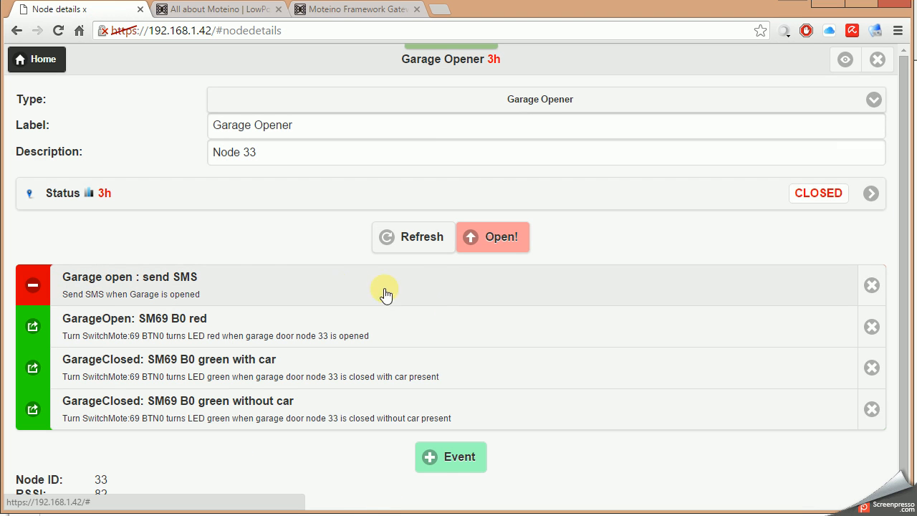
{"action": "mouse_move", "coordinate": [430, 299]}
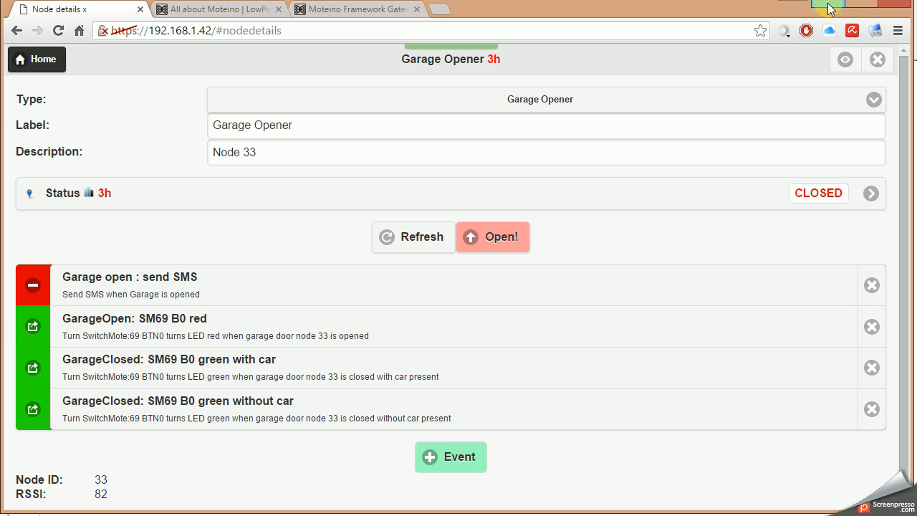
{"action": "left_click", "coordinate": [32, 286]}
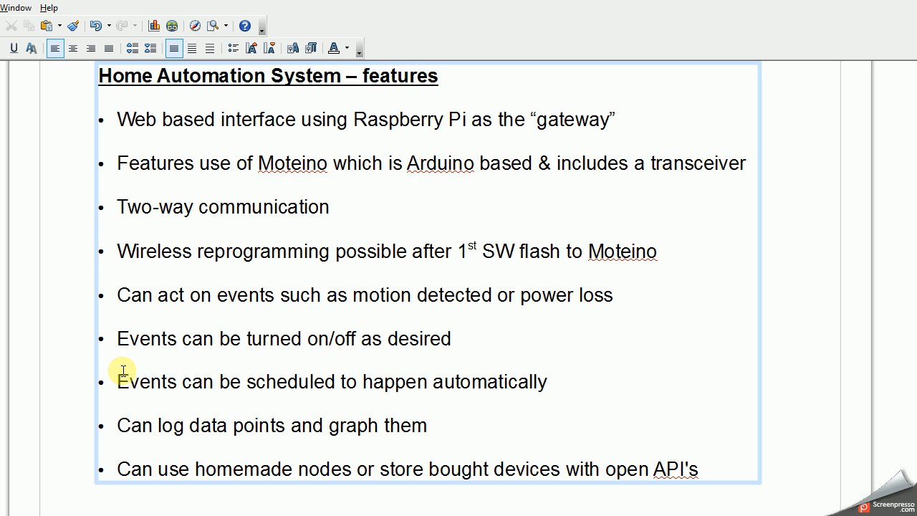
{"action": "mouse_move", "coordinate": [608, 384]}
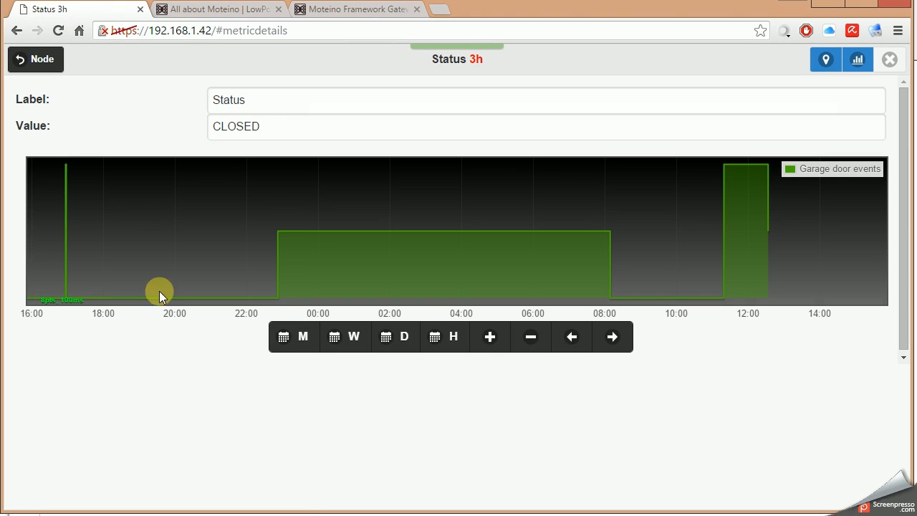
{"action": "mouse_move", "coordinate": [274, 299]}
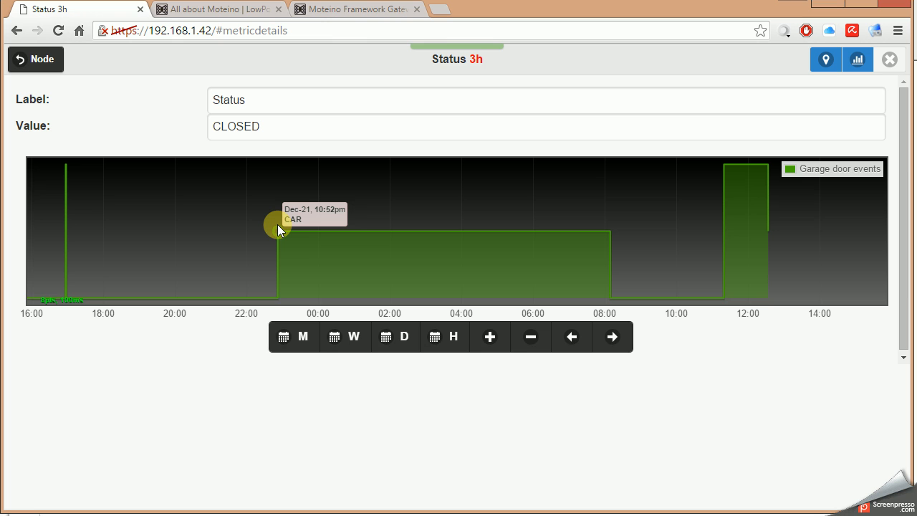
{"action": "mouse_move", "coordinate": [605, 278]}
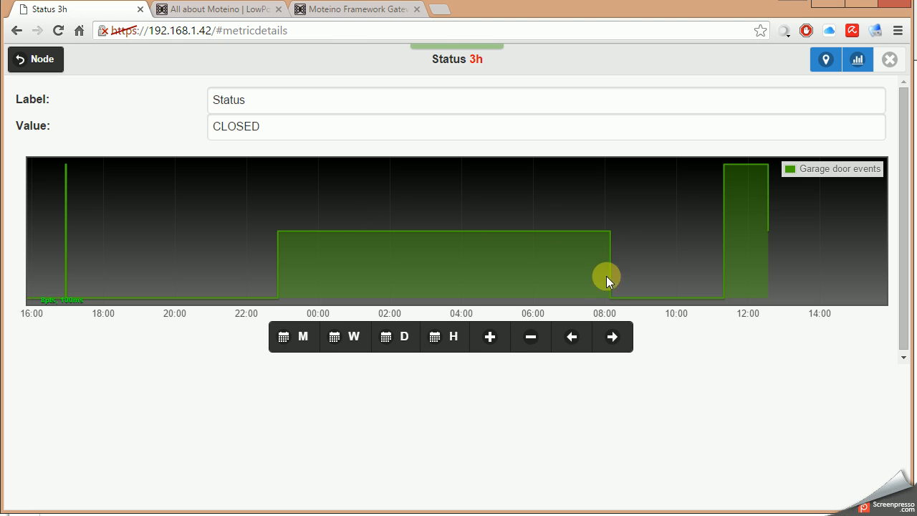
{"action": "mouse_move", "coordinate": [824, 10]}
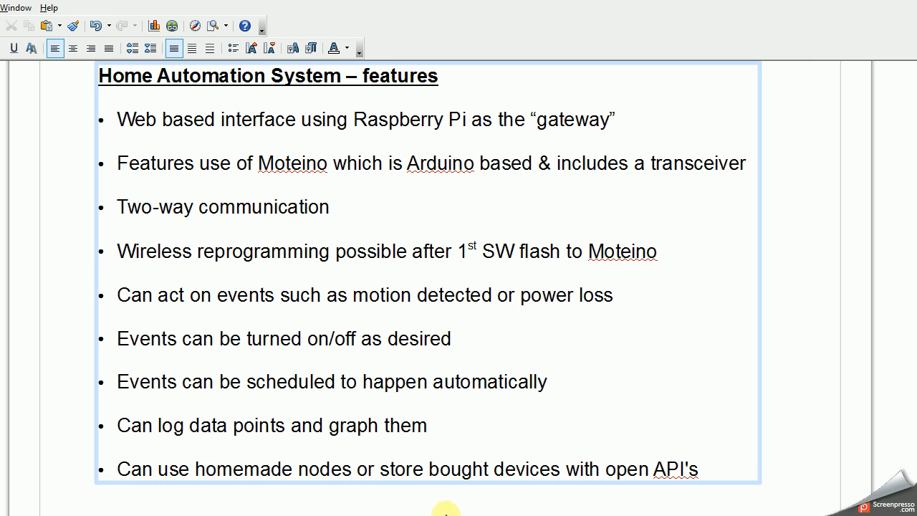
{"action": "mouse_move", "coordinate": [296, 458]}
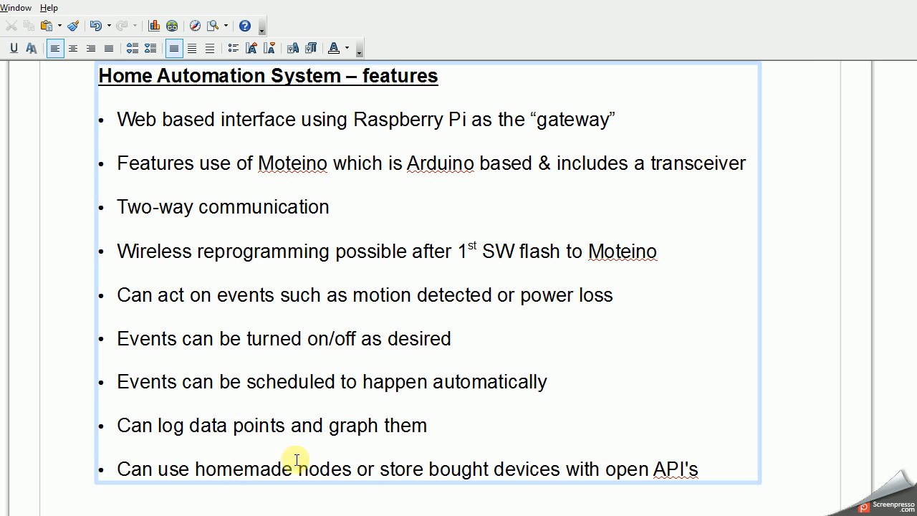
{"action": "mouse_move", "coordinate": [694, 458]}
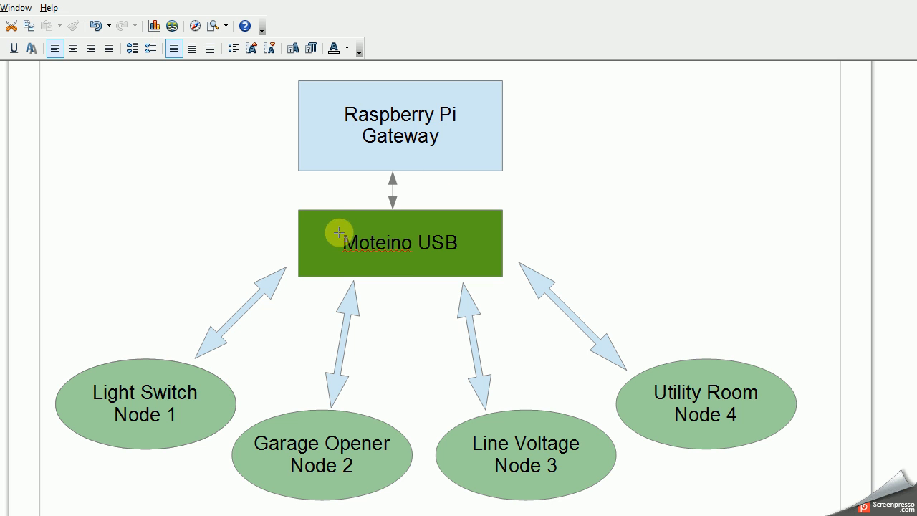
{"action": "mouse_move", "coordinate": [681, 322]}
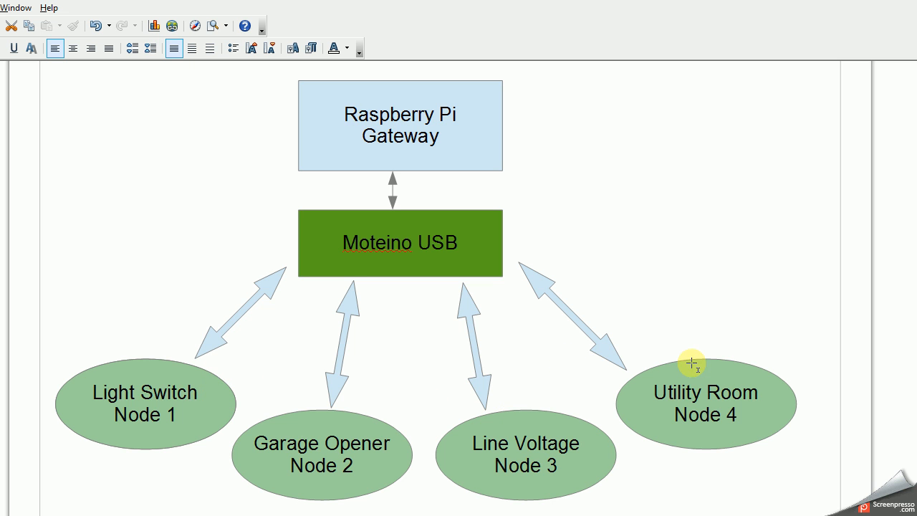
{"action": "mouse_move", "coordinate": [721, 302]}
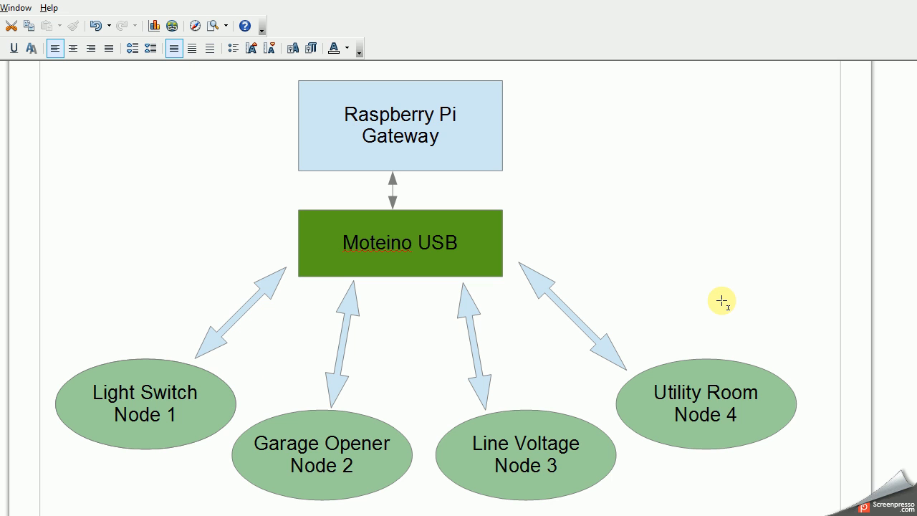
{"action": "mouse_move", "coordinate": [527, 214]}
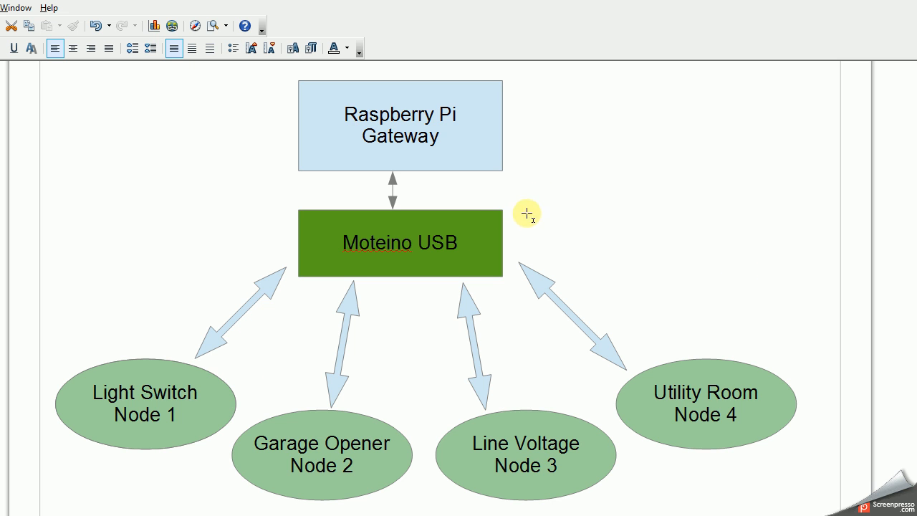
{"action": "mouse_move", "coordinate": [522, 203]}
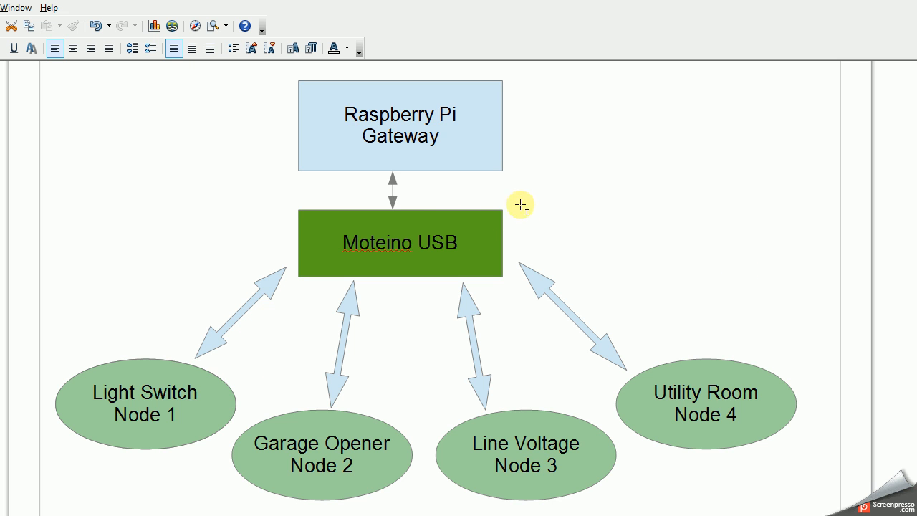
{"action": "mouse_move", "coordinate": [570, 212]}
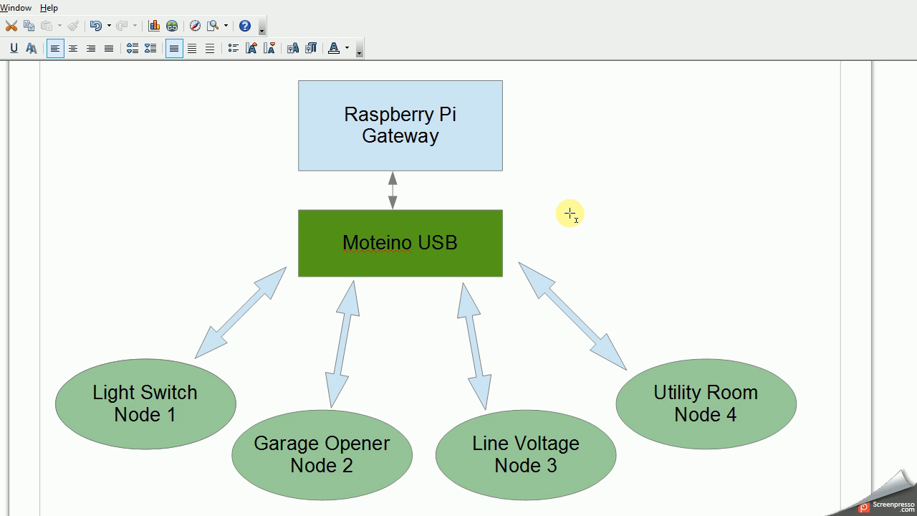
{"action": "mouse_move", "coordinate": [636, 292]}
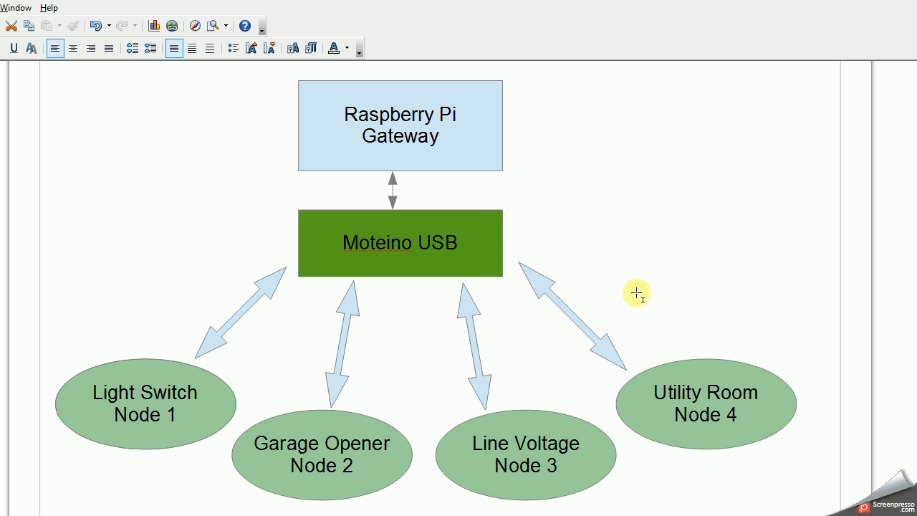
{"action": "mouse_move", "coordinate": [181, 256]}
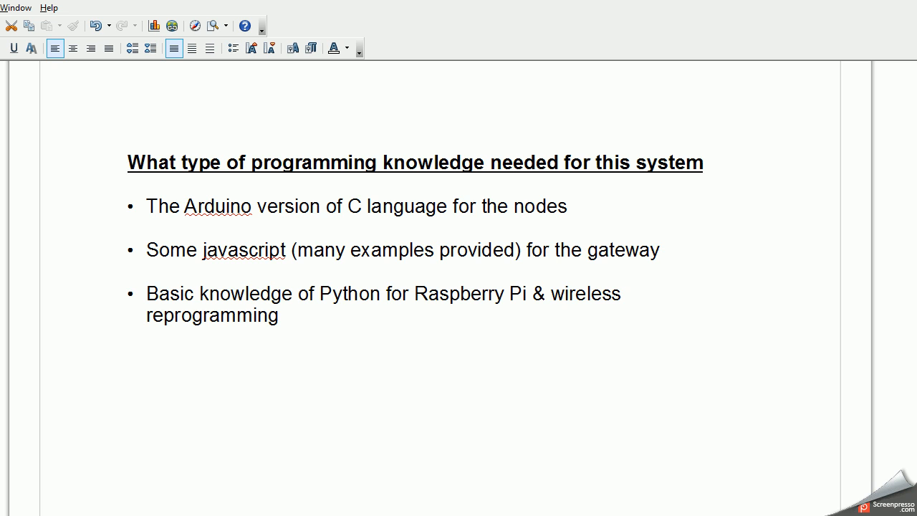
{"action": "mouse_move", "coordinate": [81, 331]}
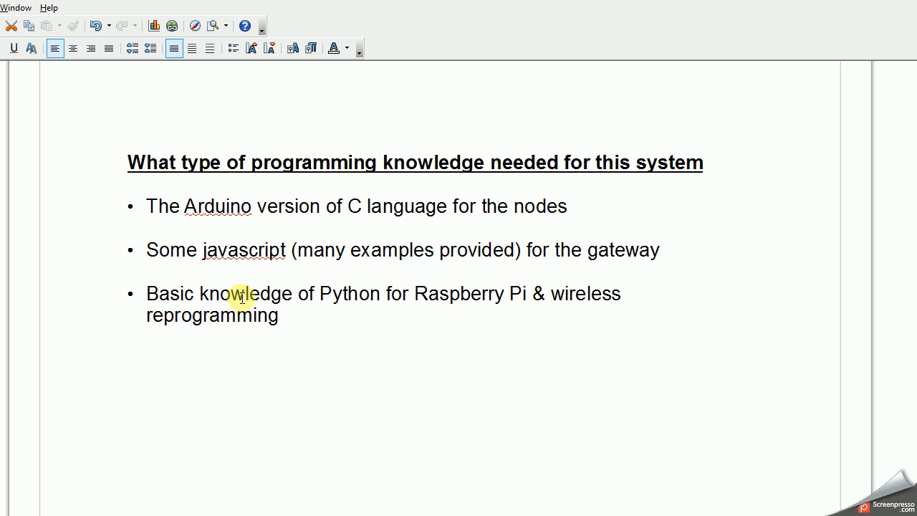
{"action": "mouse_move", "coordinate": [541, 268]}
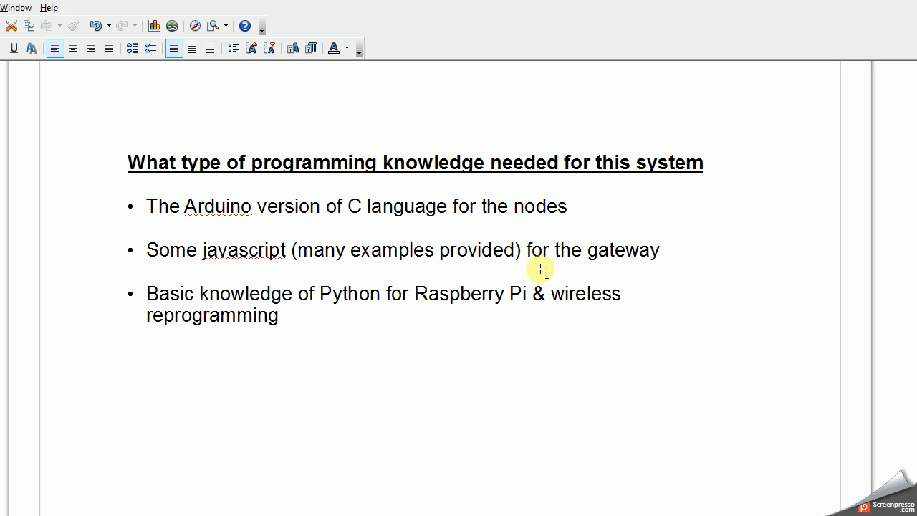
{"action": "mouse_move", "coordinate": [697, 253]}
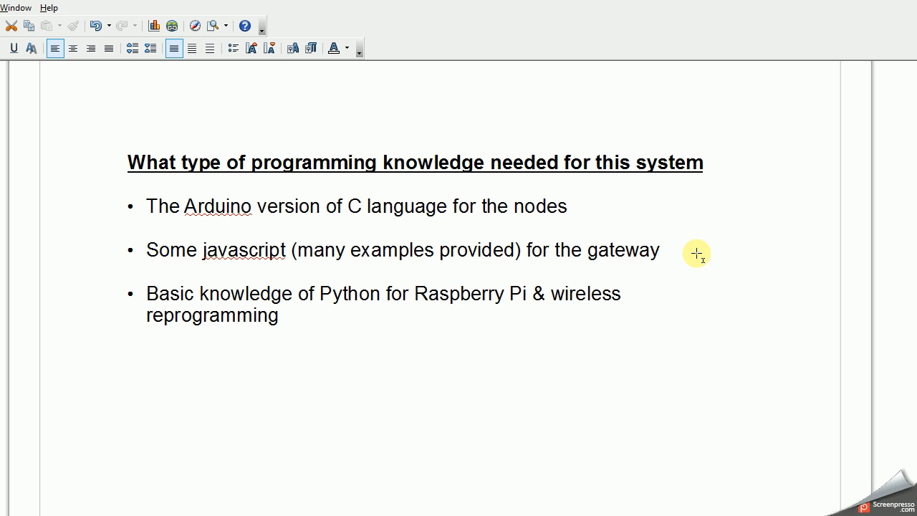
{"action": "mouse_move", "coordinate": [247, 319]}
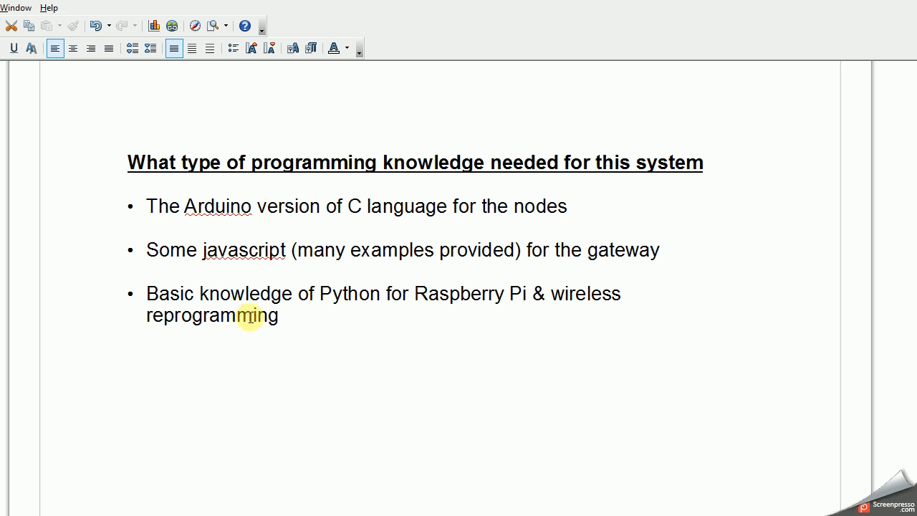
{"action": "mouse_move", "coordinate": [406, 323]}
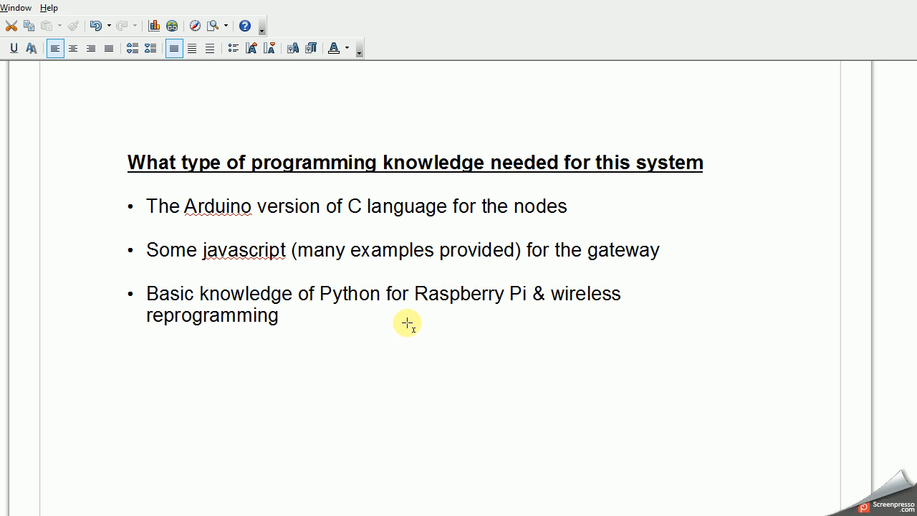
{"action": "mouse_move", "coordinate": [466, 325]}
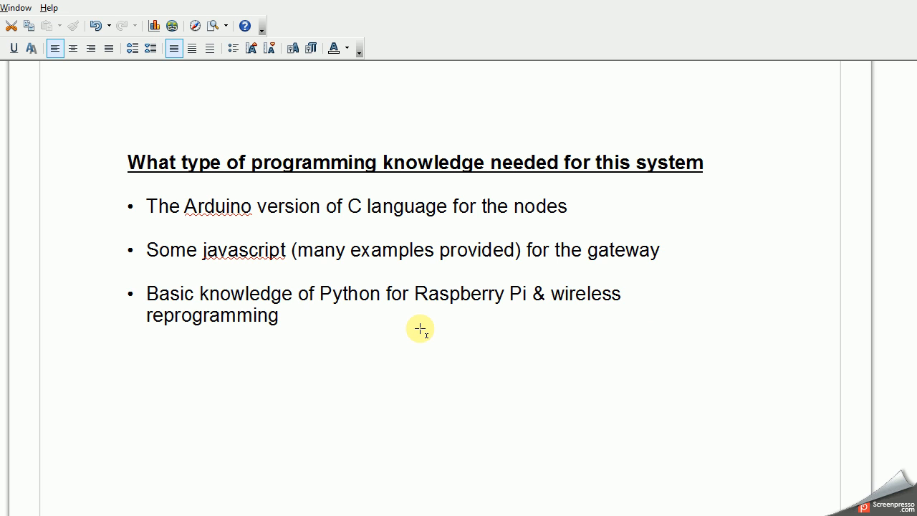
{"action": "mouse_move", "coordinate": [415, 339]}
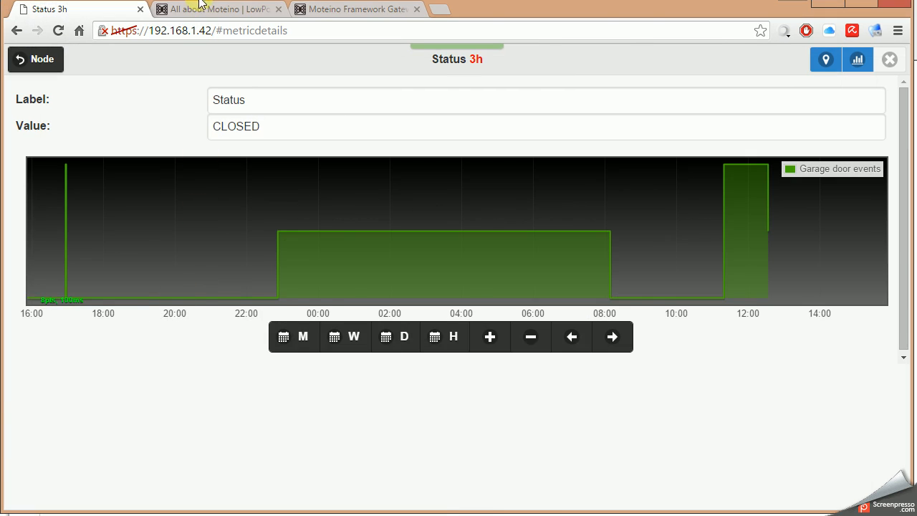
Step: Switch to the Moteino page and scroll to the MoteinoUSB and MoteinoMEGA sections
{"action": "left_click", "coordinate": [222, 9]}
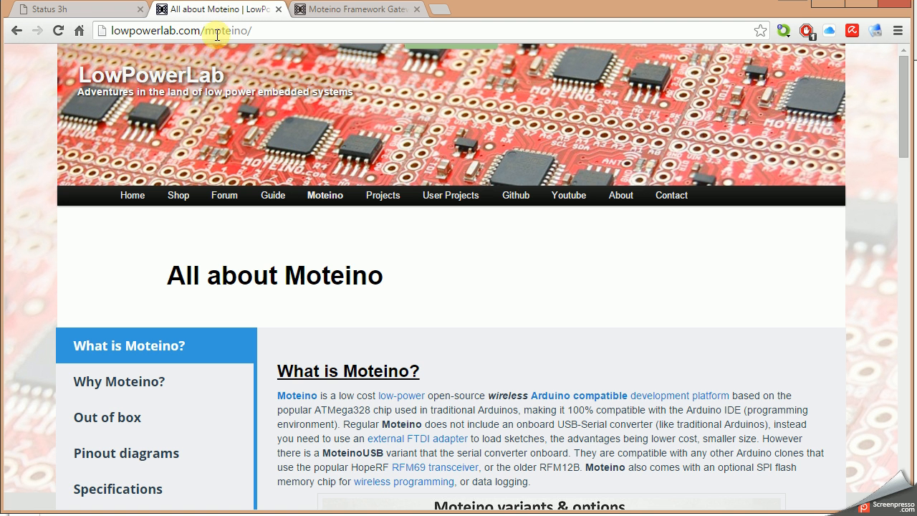
{"action": "mouse_move", "coordinate": [767, 338]}
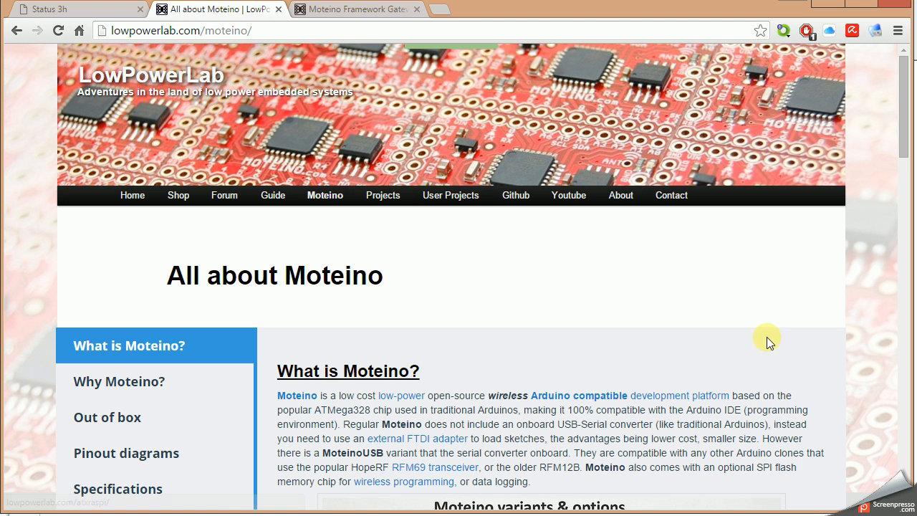
{"action": "mouse_move", "coordinate": [749, 335]}
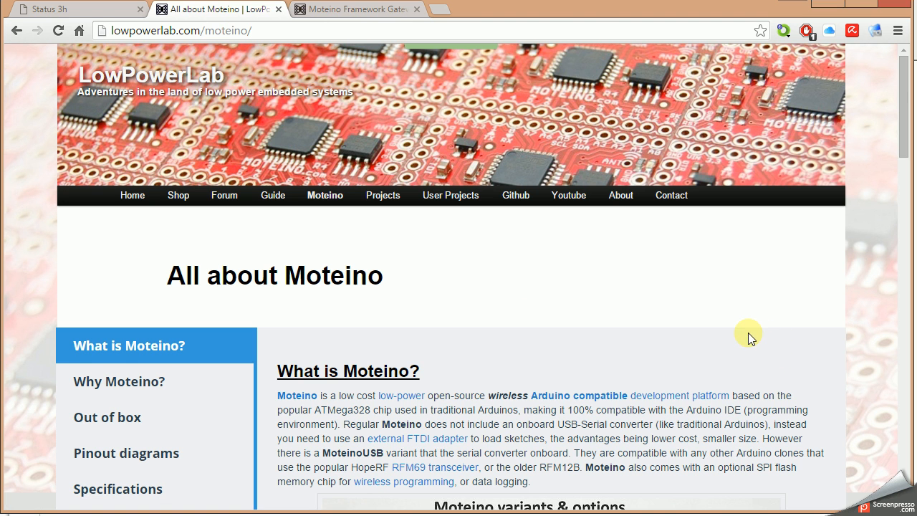
{"action": "scroll", "scroll_direction": "down", "scroll_amount": 3}
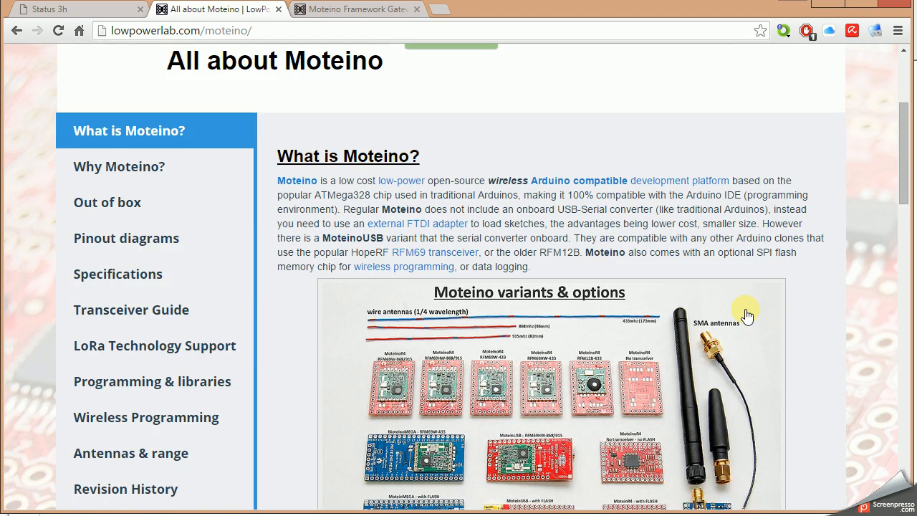
{"action": "scroll", "scroll_direction": "down", "scroll_amount": 3}
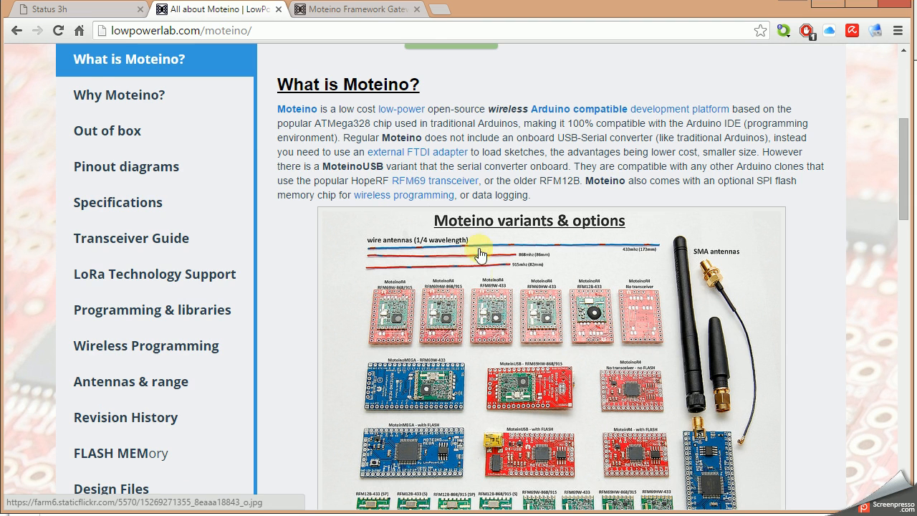
{"action": "scroll", "scroll_direction": "down", "scroll_amount": 3}
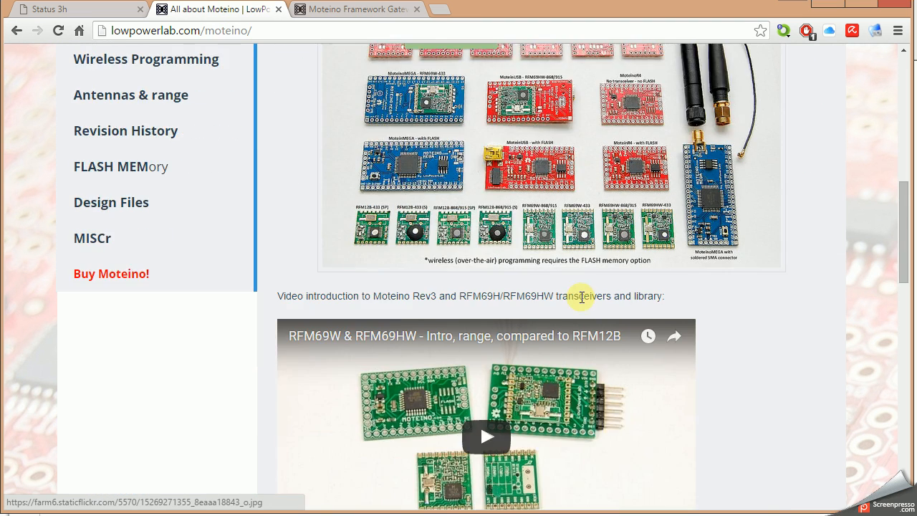
{"action": "scroll", "scroll_direction": "down", "scroll_amount": 3}
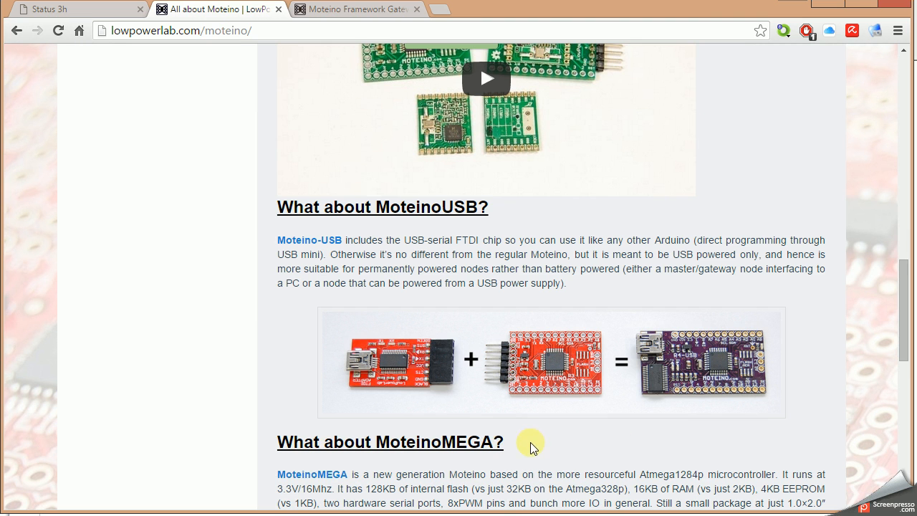
{"action": "mouse_move", "coordinate": [431, 413]}
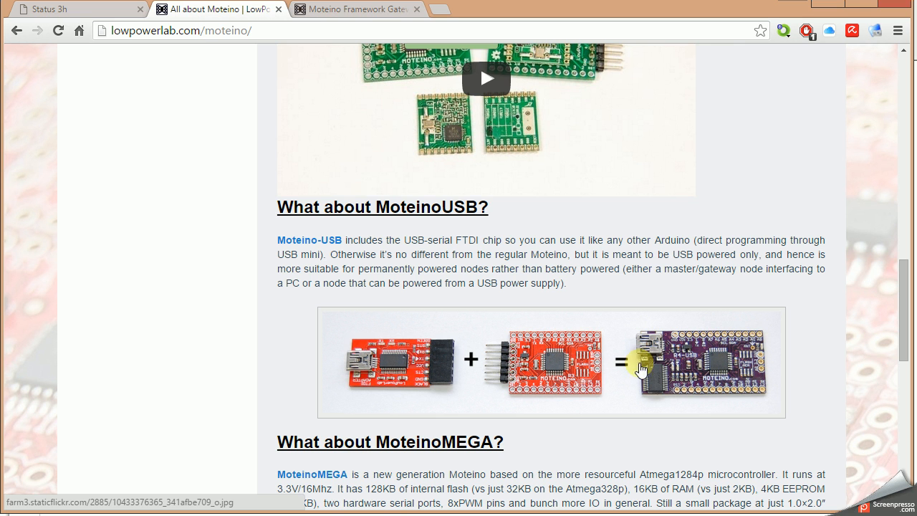
{"action": "mouse_move", "coordinate": [719, 359]}
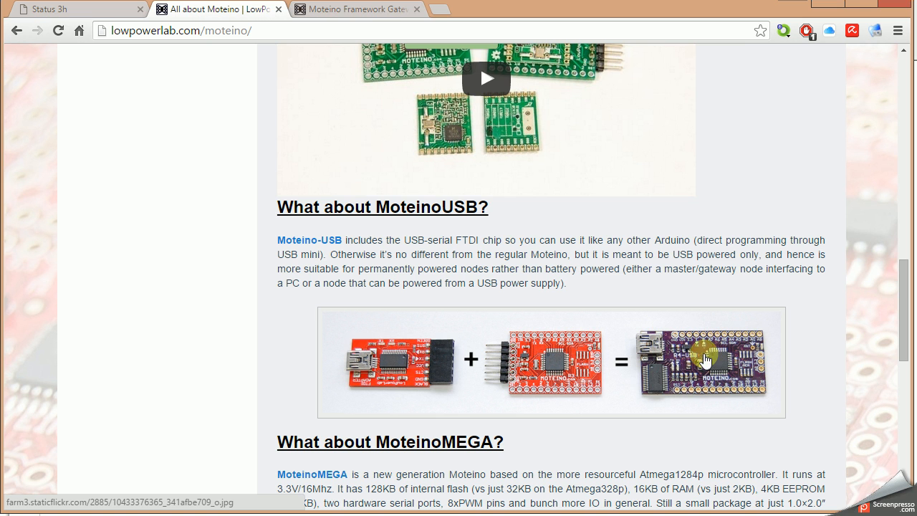
{"action": "mouse_move", "coordinate": [729, 379]}
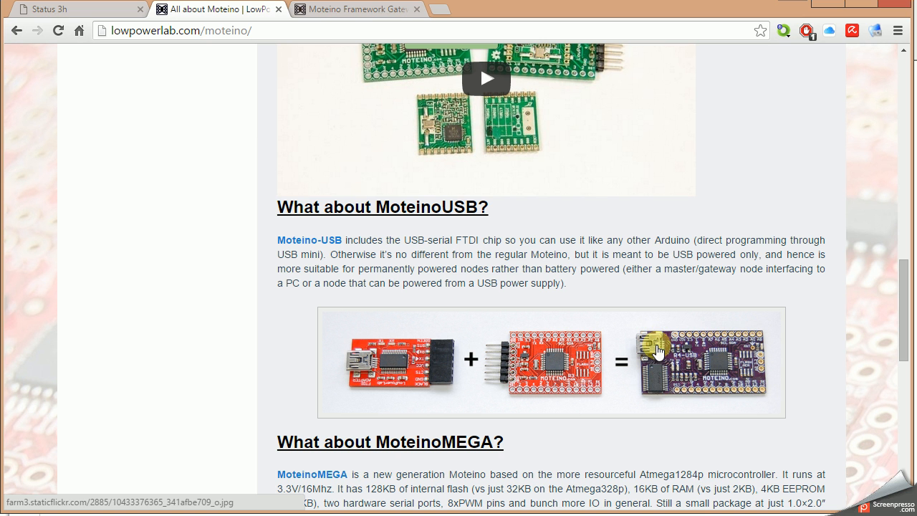
{"action": "mouse_move", "coordinate": [750, 369]}
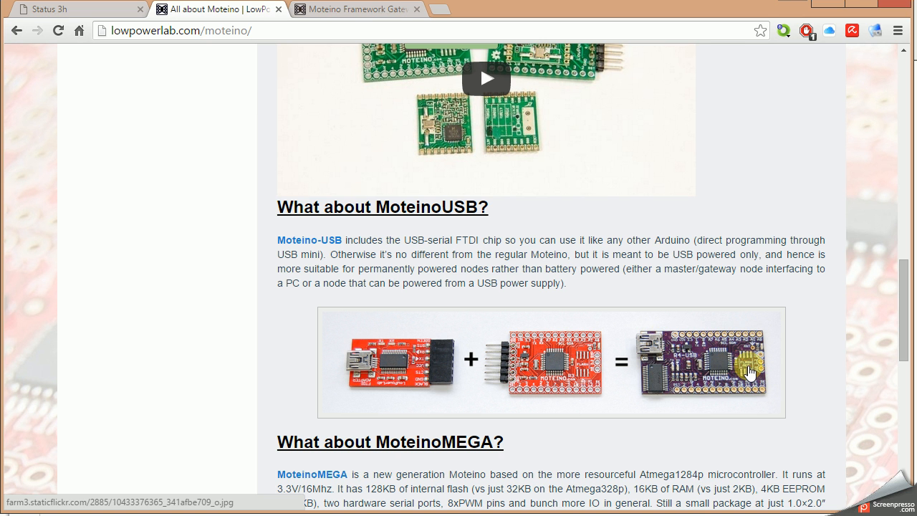
{"action": "mouse_move", "coordinate": [745, 368]}
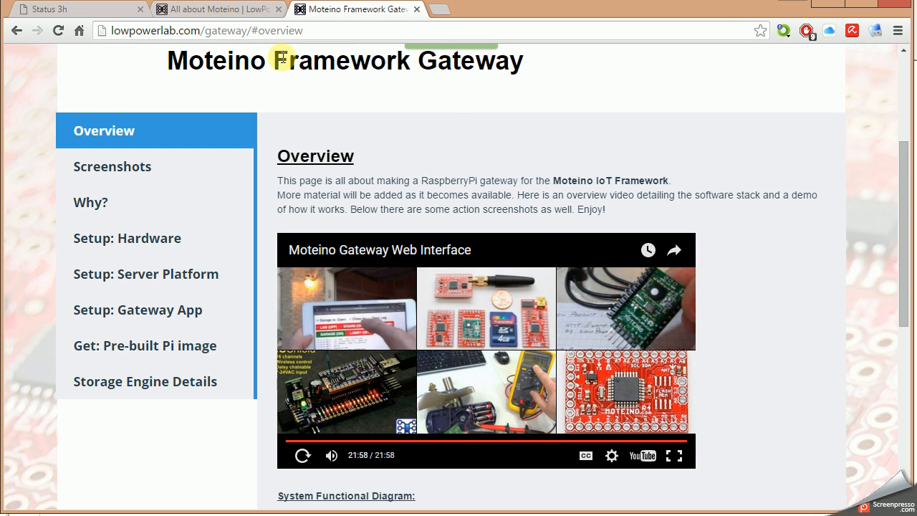
{"action": "mouse_move", "coordinate": [385, 164]}
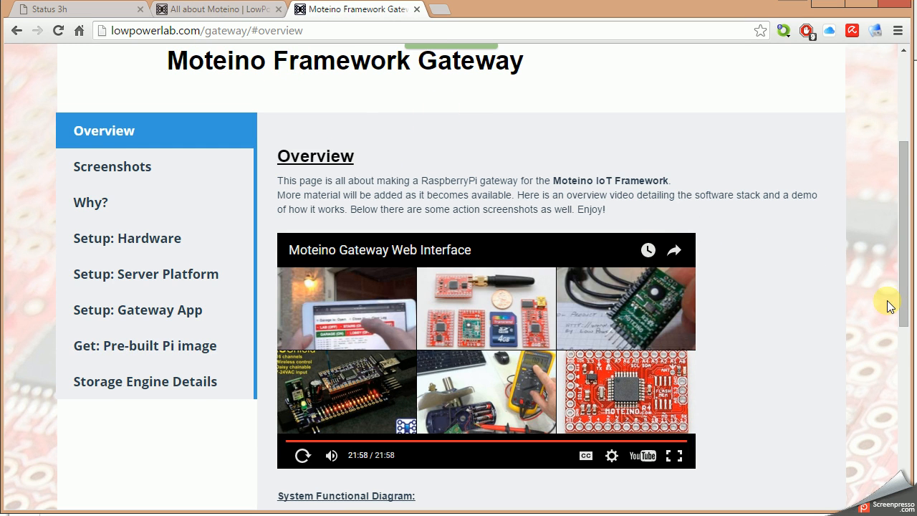
Step: Scroll the Moteino Framework Gateway overview to its video and functional diagram
{"action": "scroll", "scroll_direction": "down", "scroll_amount": 3}
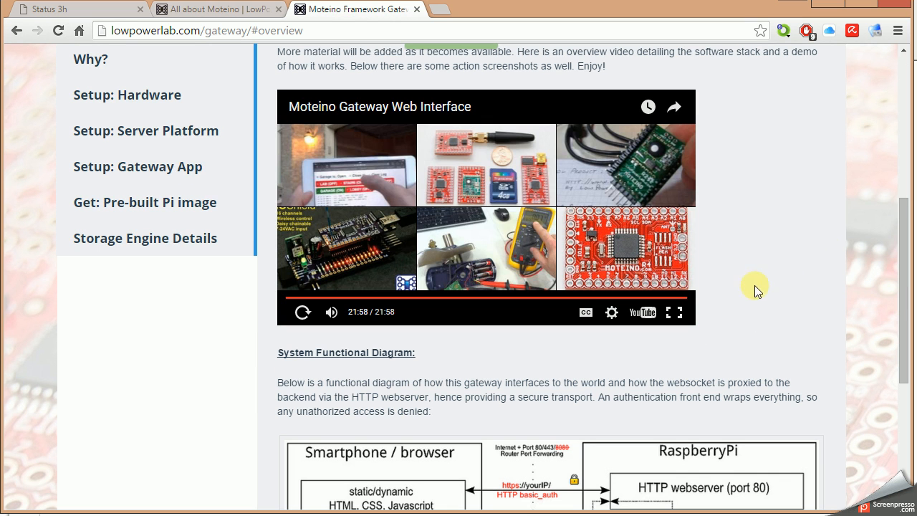
{"action": "mouse_move", "coordinate": [338, 294]}
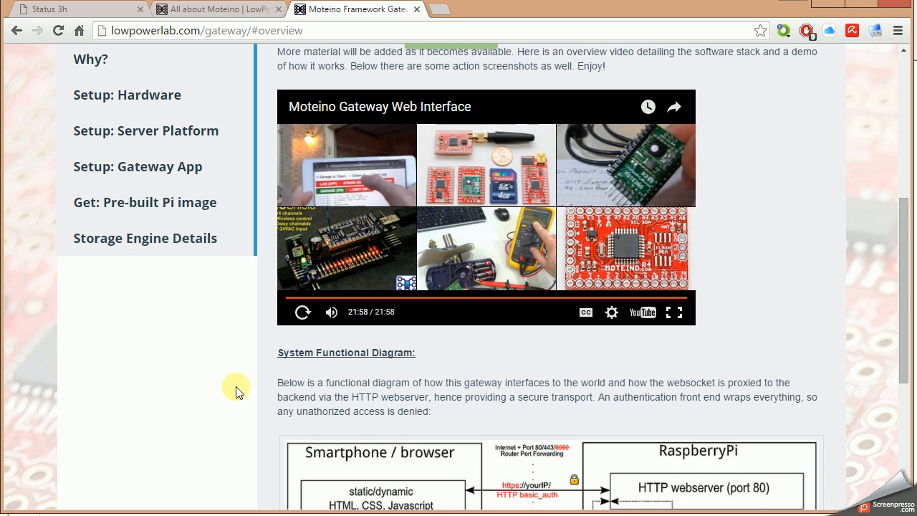
{"action": "mouse_move", "coordinate": [269, 413]}
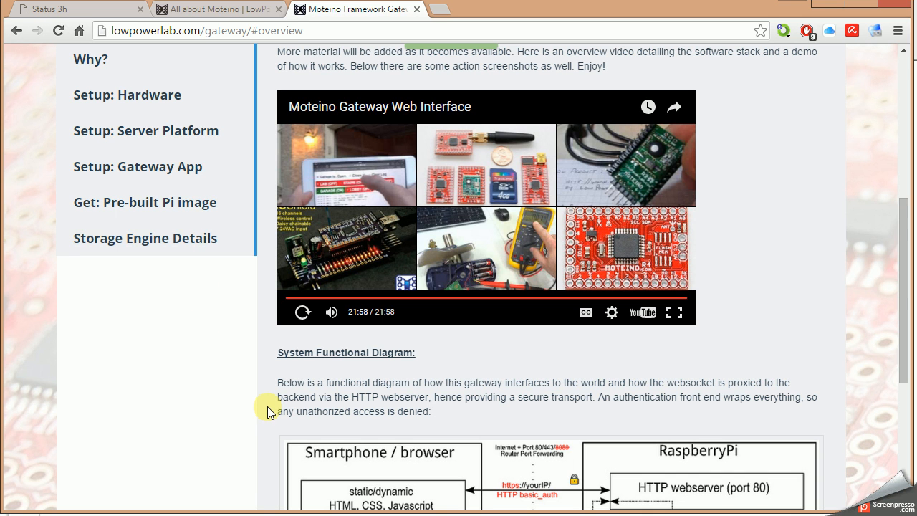
{"action": "mouse_move", "coordinate": [268, 347]}
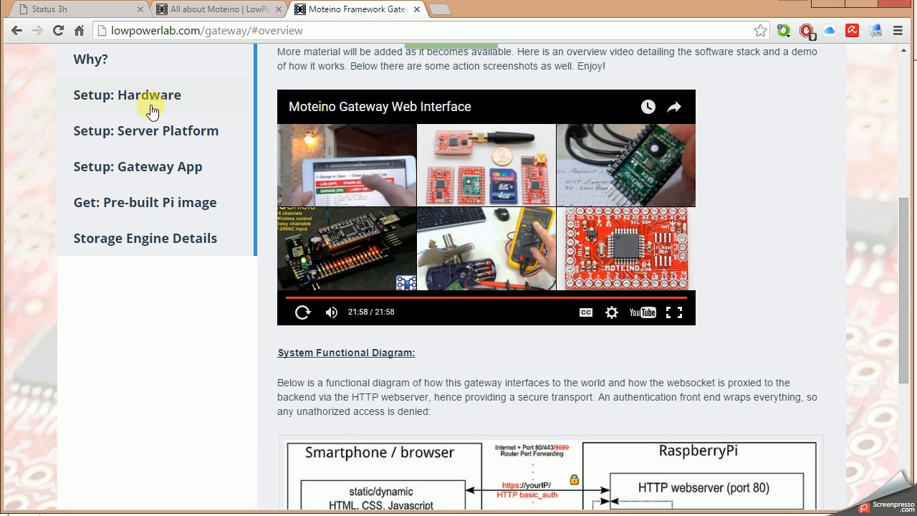
{"action": "mouse_move", "coordinate": [173, 171]}
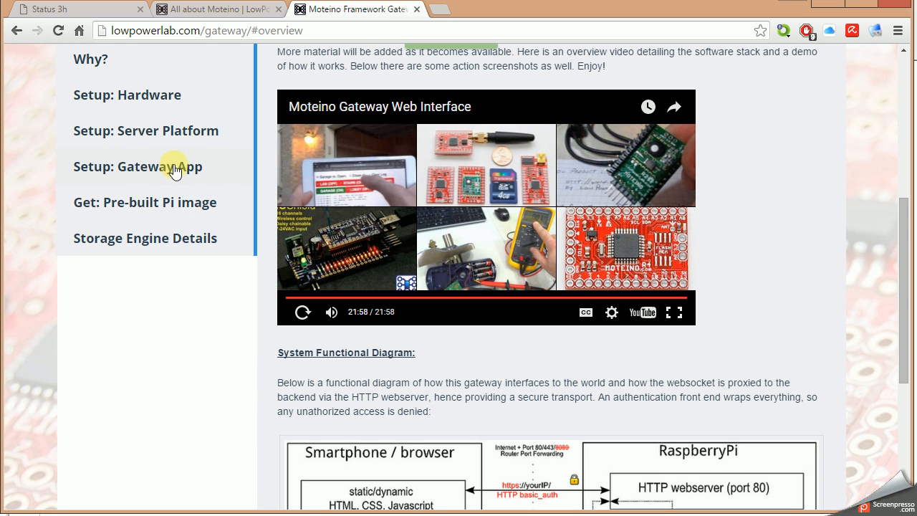
{"action": "mouse_move", "coordinate": [168, 241]}
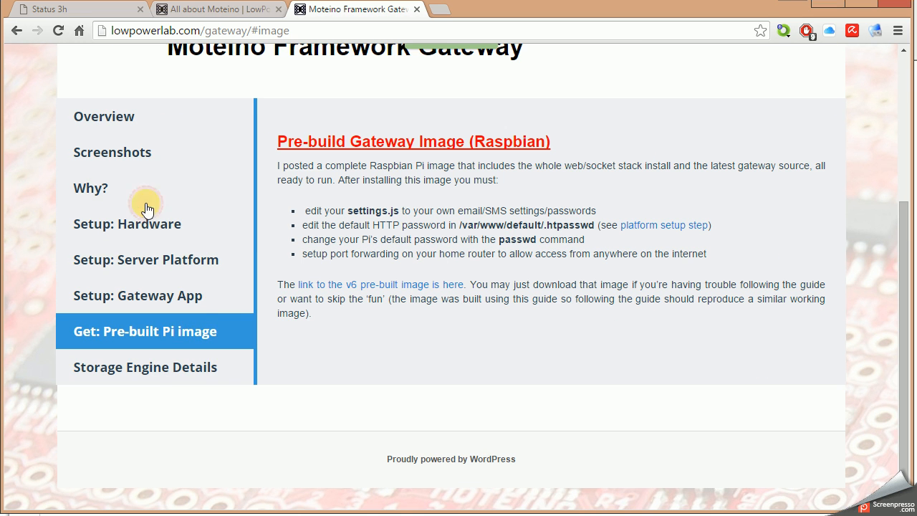
{"action": "mouse_move", "coordinate": [257, 343]}
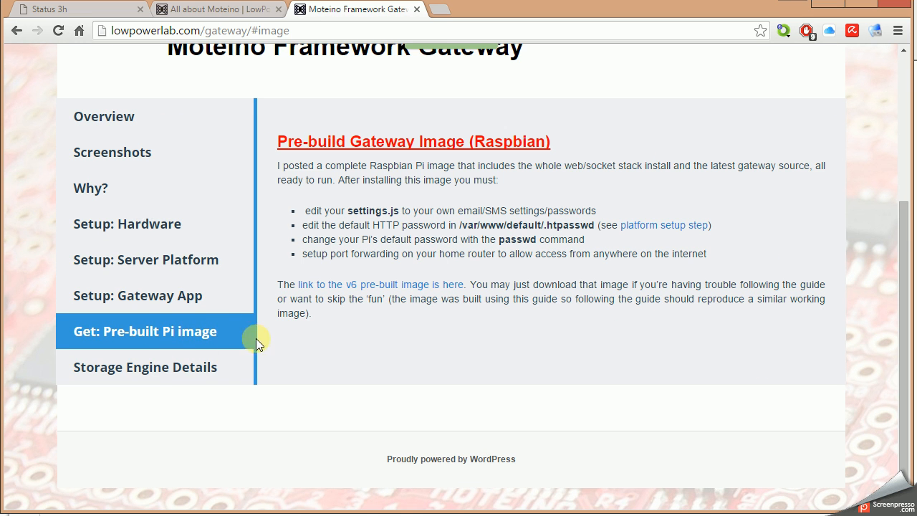
{"action": "mouse_move", "coordinate": [382, 267]}
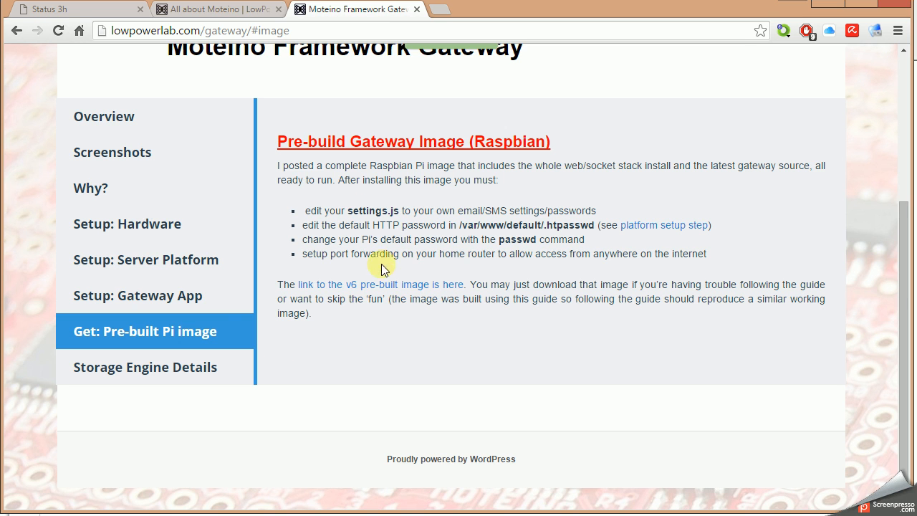
{"action": "mouse_move", "coordinate": [401, 351]}
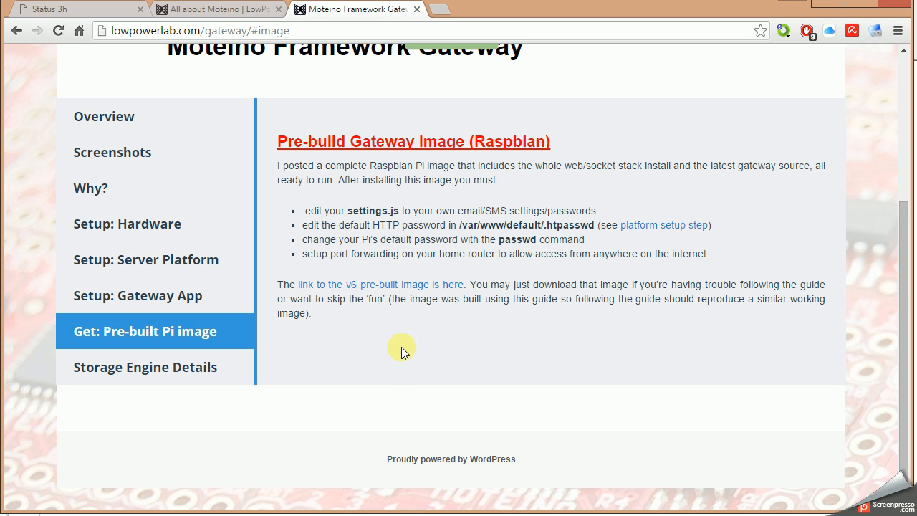
{"action": "mouse_move", "coordinate": [406, 340]}
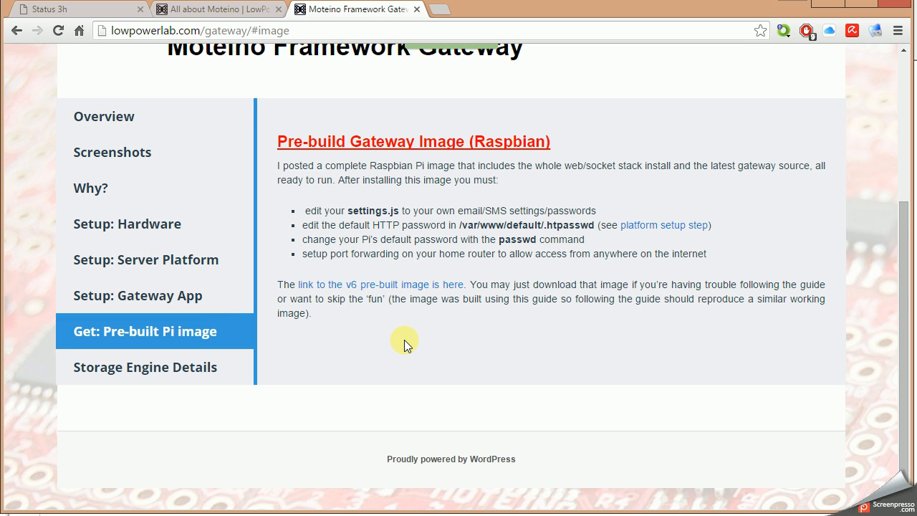
{"action": "mouse_move", "coordinate": [448, 333]}
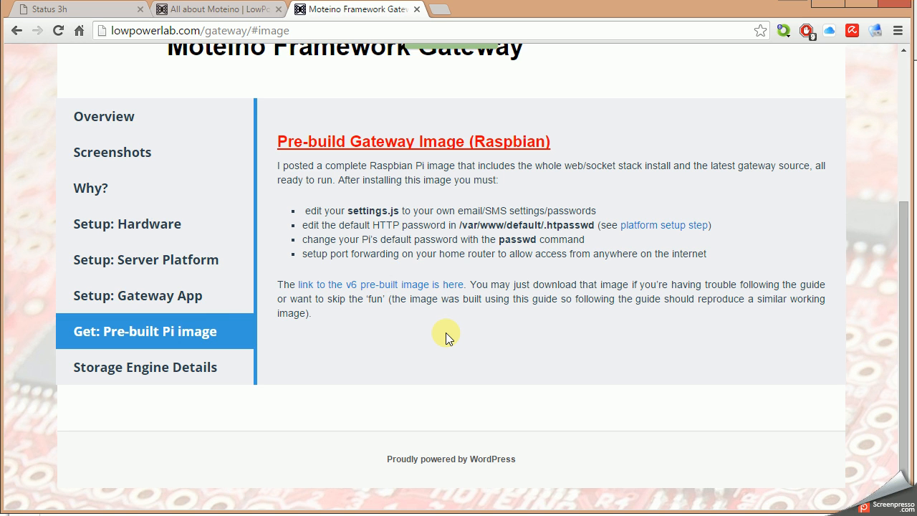
{"action": "mouse_move", "coordinate": [379, 354]}
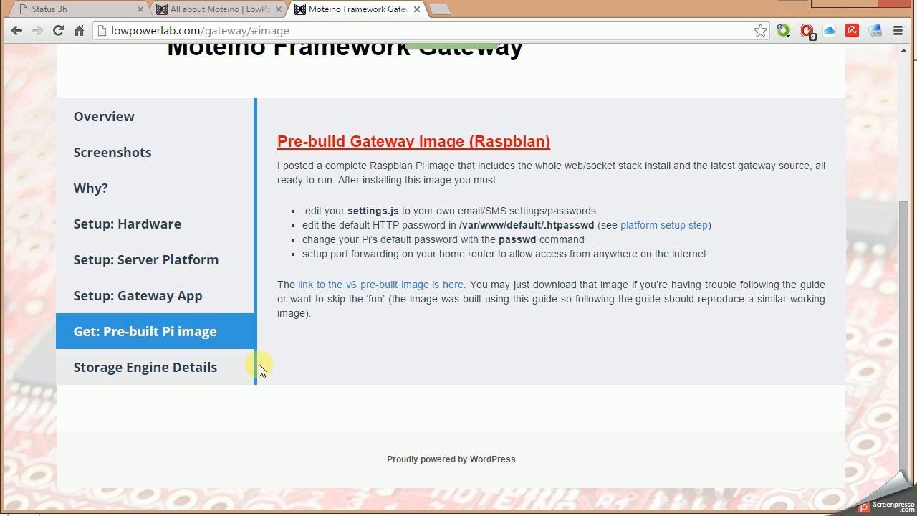
{"action": "mouse_move", "coordinate": [568, 376]}
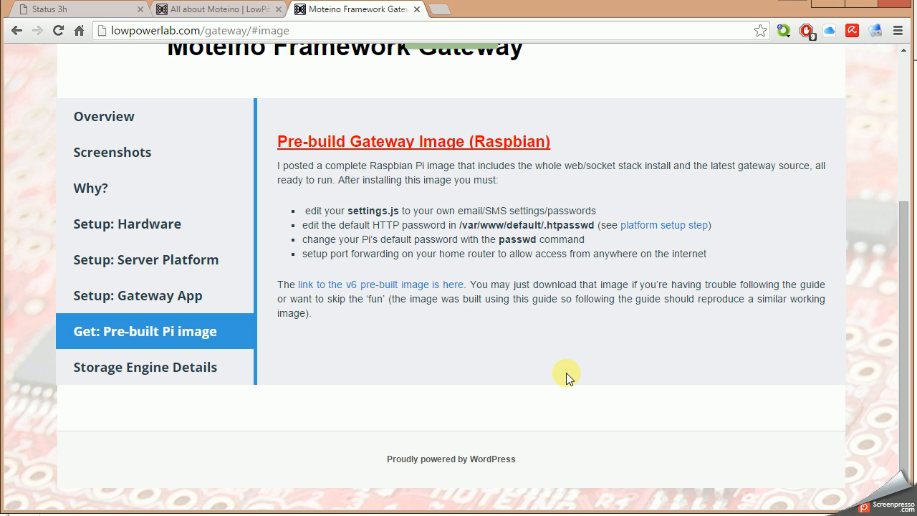
{"action": "mouse_move", "coordinate": [568, 369]}
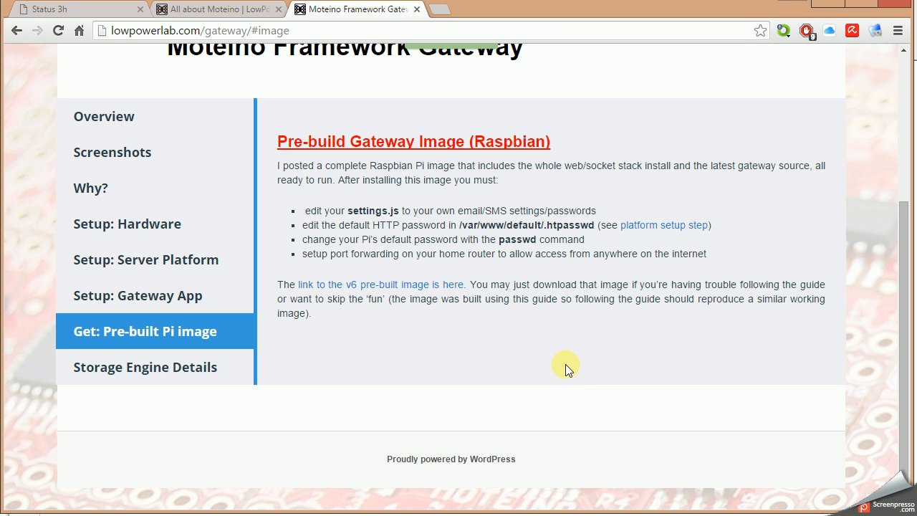
{"action": "mouse_move", "coordinate": [558, 312]}
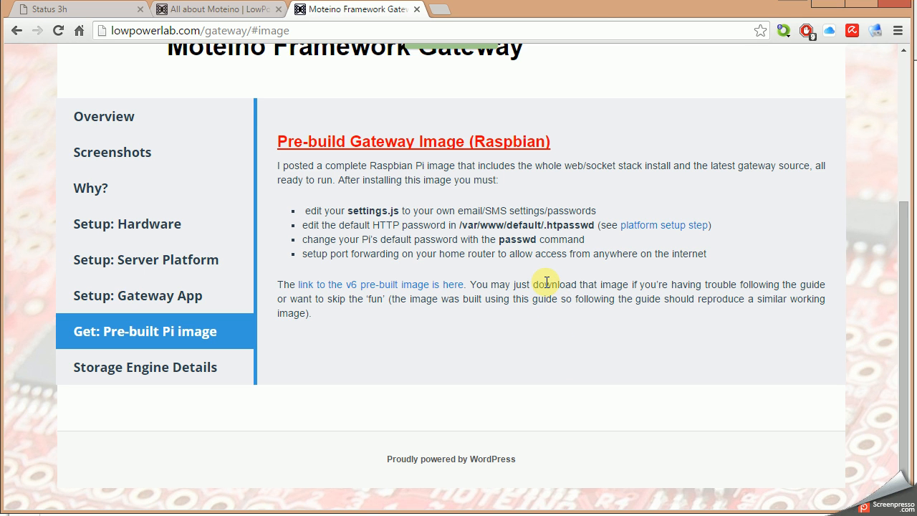
{"action": "mouse_move", "coordinate": [551, 289]}
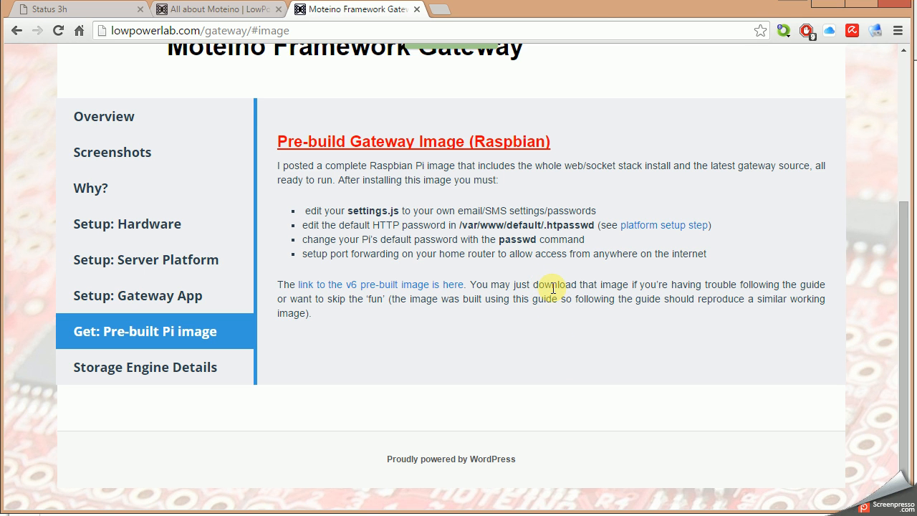